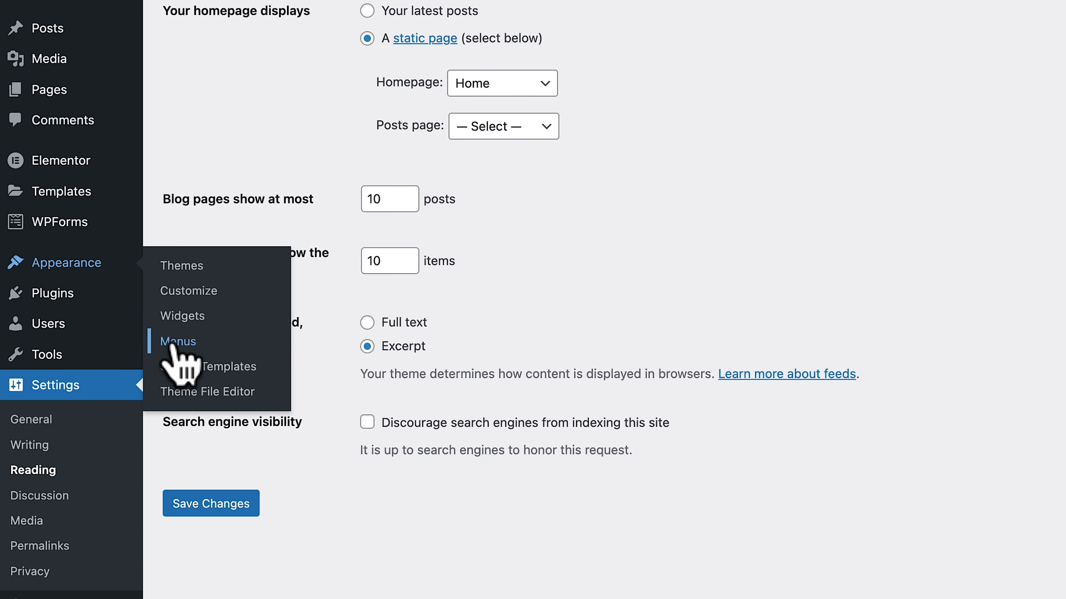
- Add the Privacy Policy page to the Main Menu and save the menu
{"action": "left_click", "coordinate": [178, 342]}
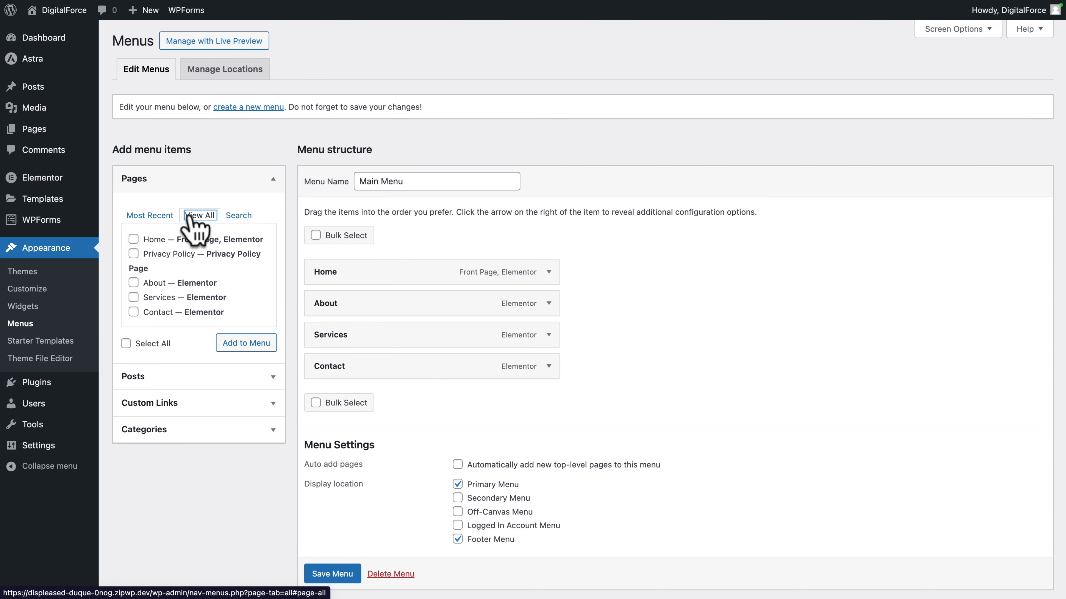
{"action": "left_click", "coordinate": [133, 254]}
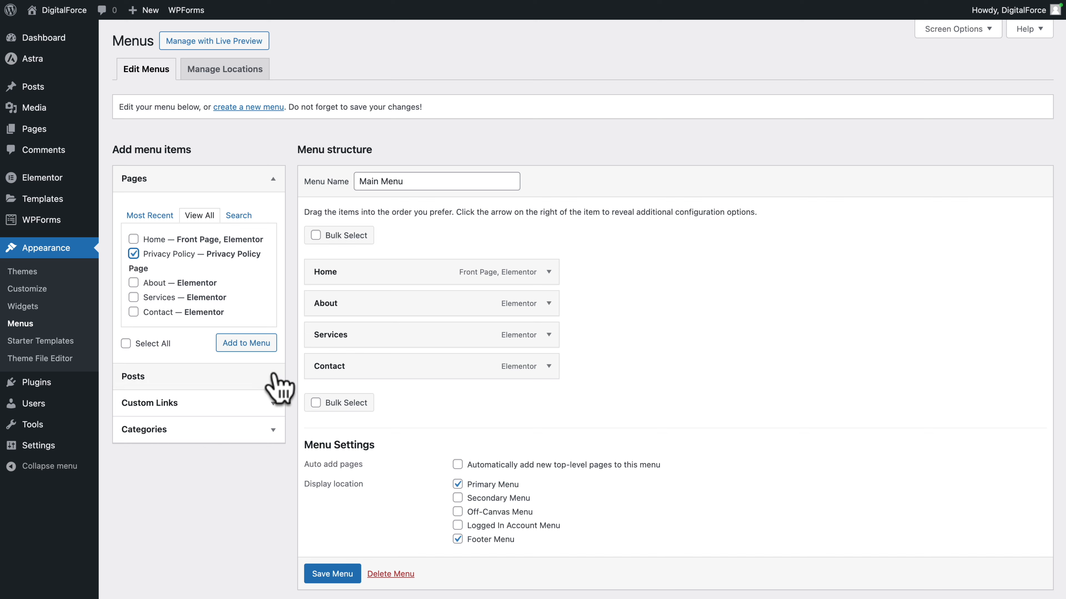
{"action": "left_click", "coordinate": [246, 343]}
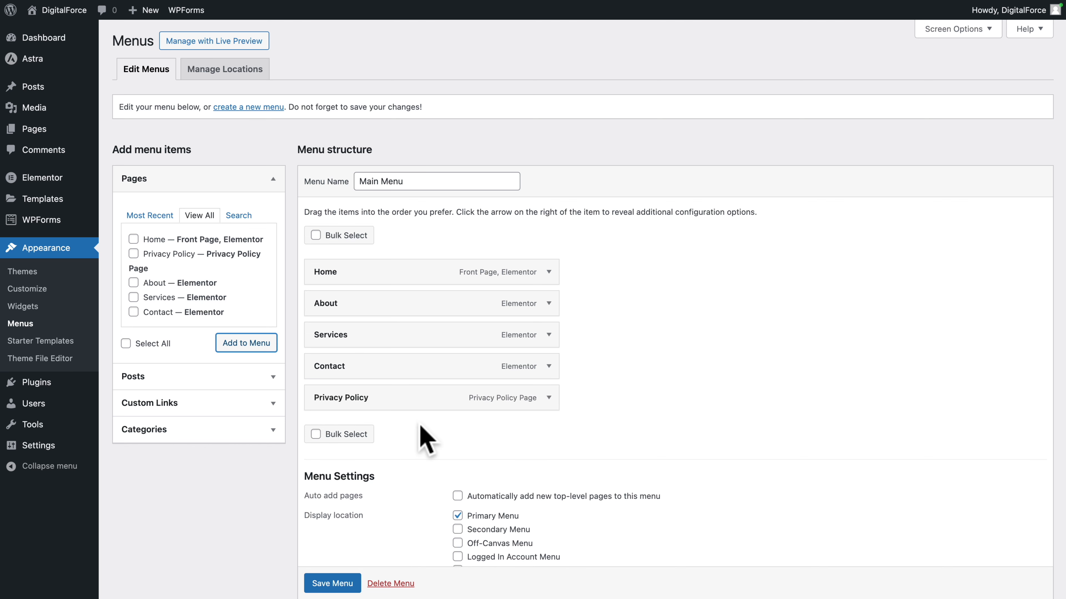
{"action": "left_click", "coordinate": [332, 576]}
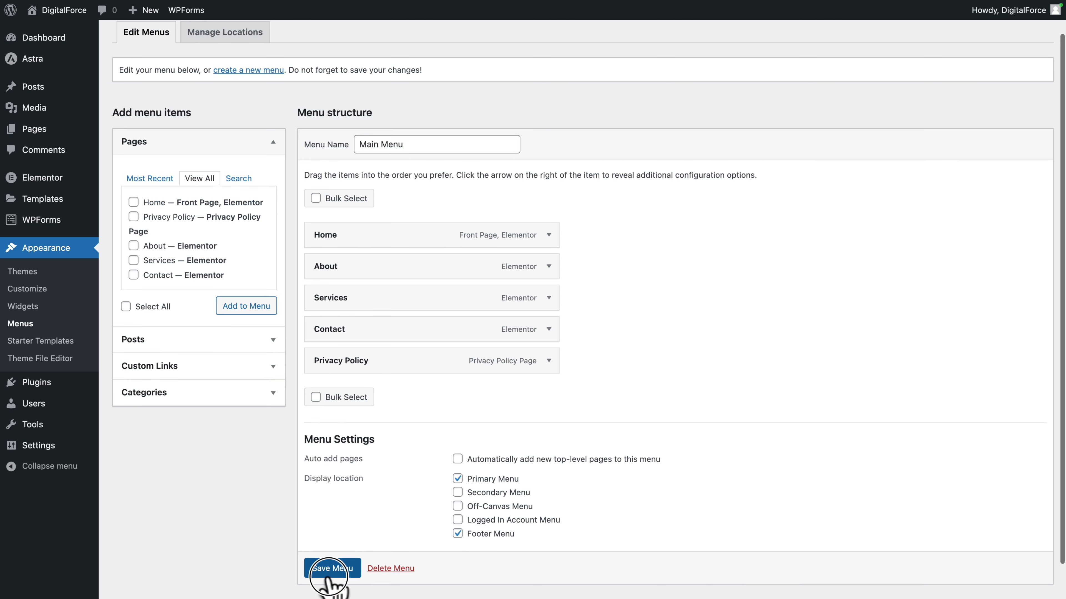
{"action": "left_click", "coordinate": [332, 568]}
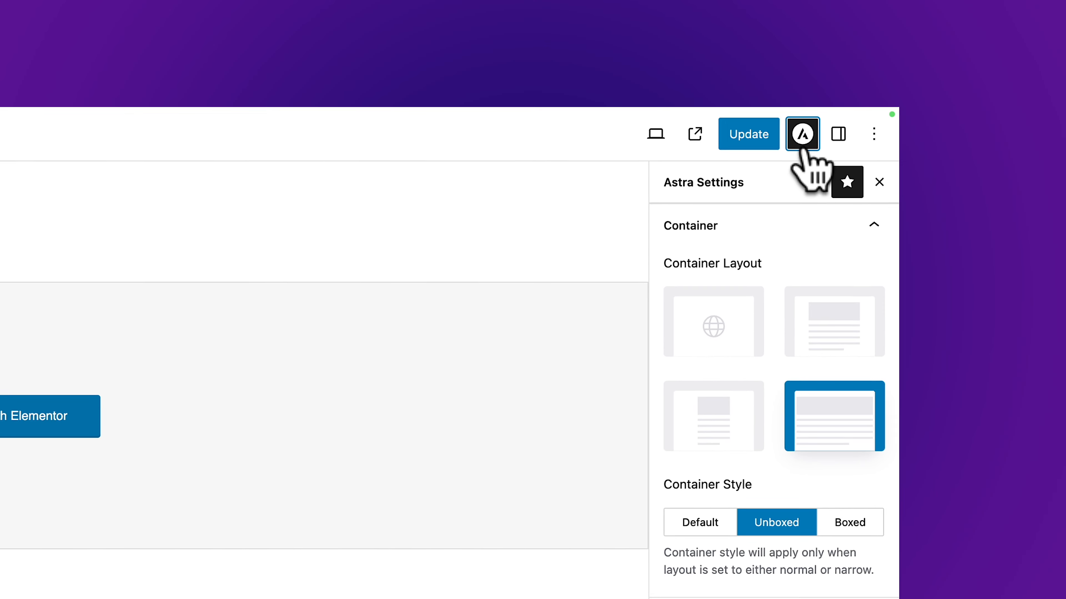
- View the Home page's Astra advanced settings showing Transparent Header enabled, then close them
{"action": "left_click", "coordinate": [903, 442]}
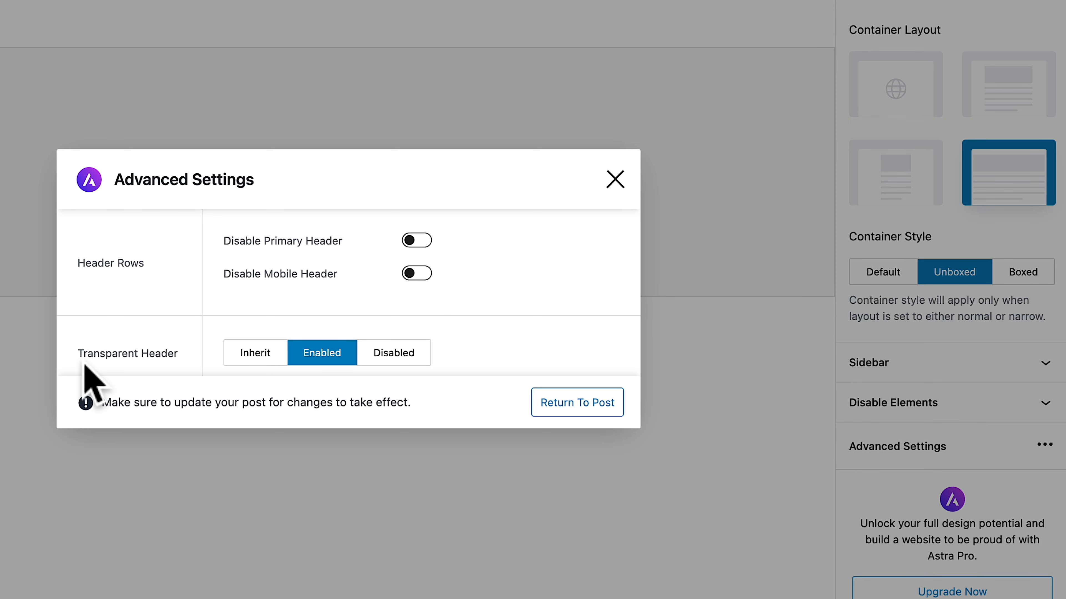
{"action": "mouse_move", "coordinate": [326, 381]}
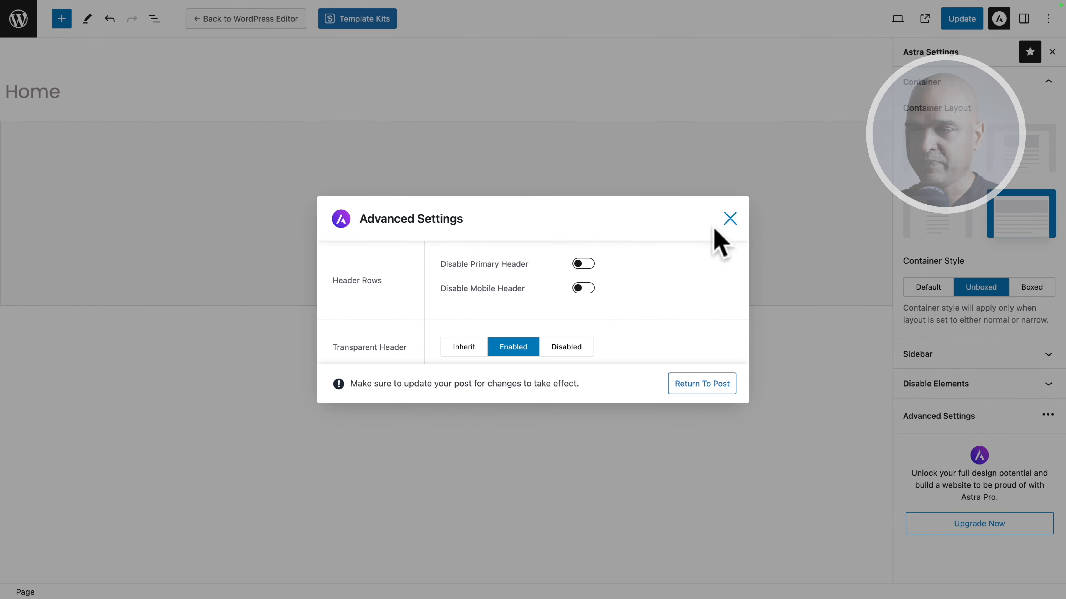
{"action": "left_click", "coordinate": [729, 218]}
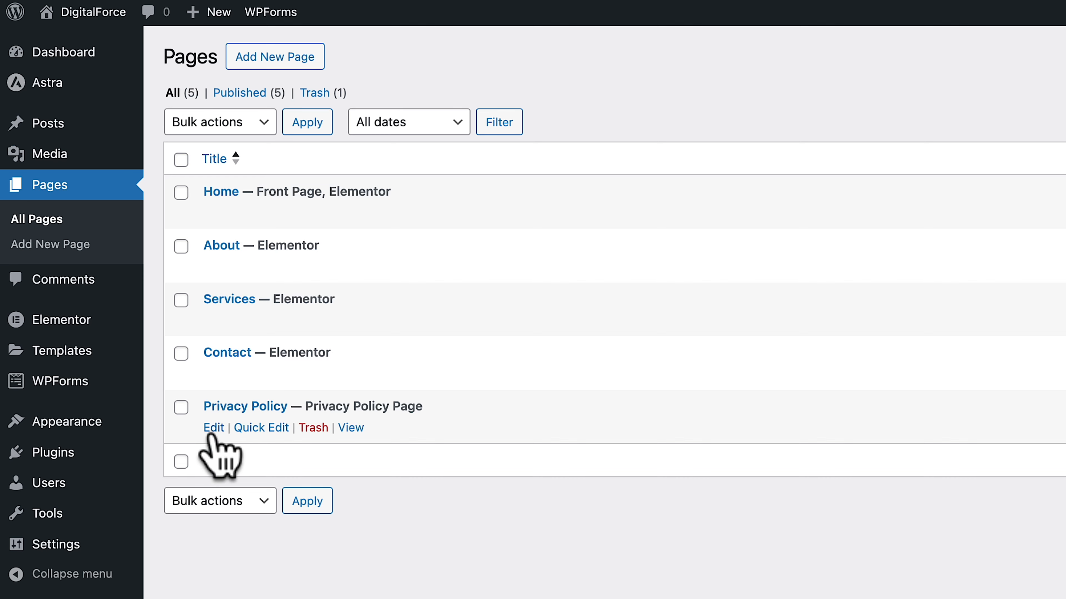
- Edit the Privacy Policy page and set its Astra Transparent Header to Enabled
{"action": "left_click", "coordinate": [214, 427]}
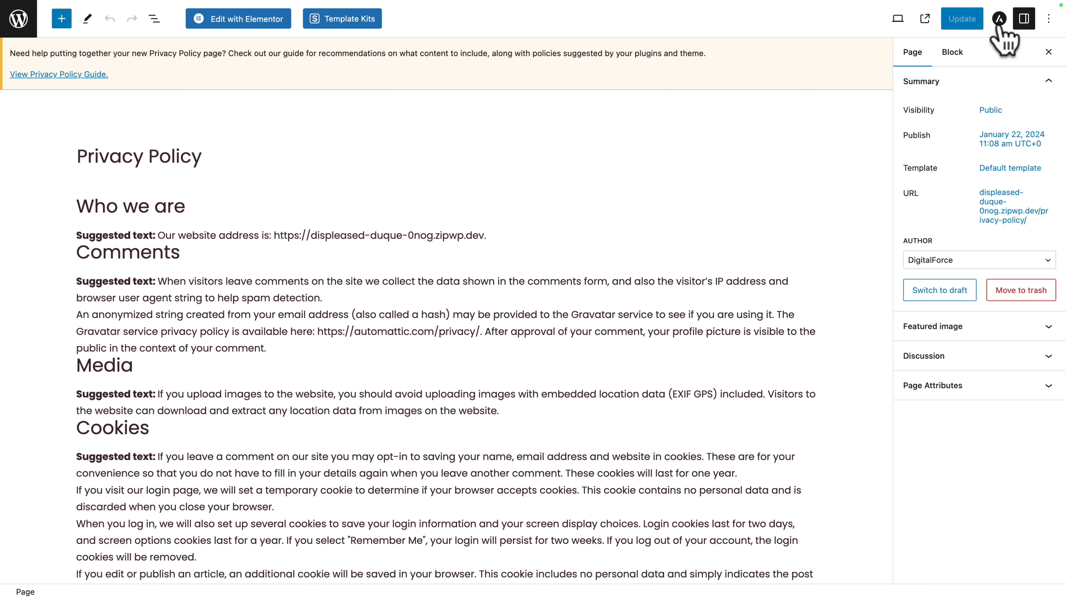
{"action": "left_click", "coordinate": [999, 19]}
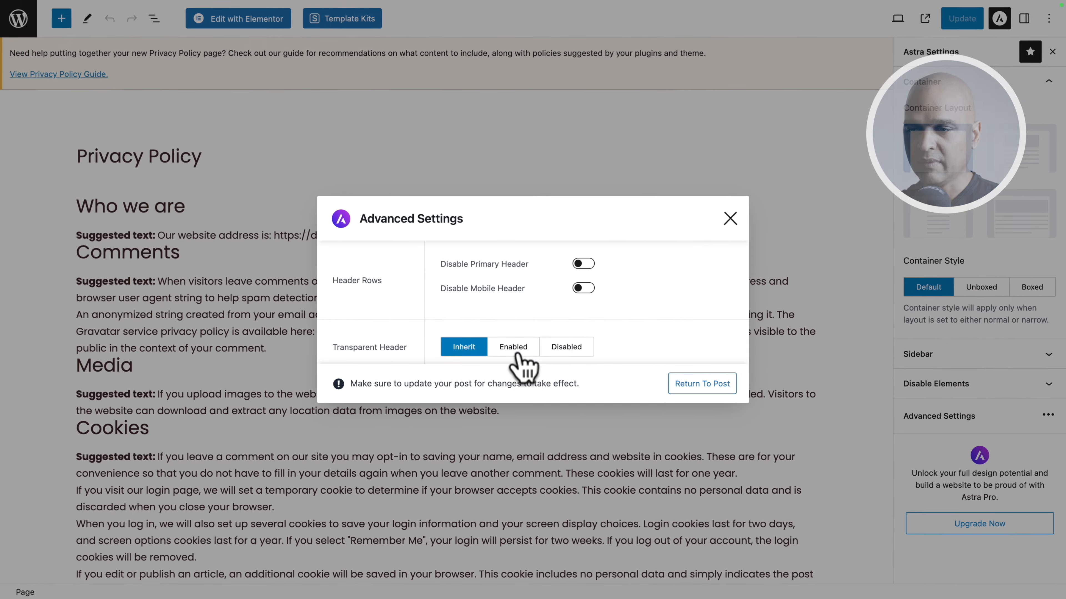
{"action": "left_click", "coordinate": [730, 218]}
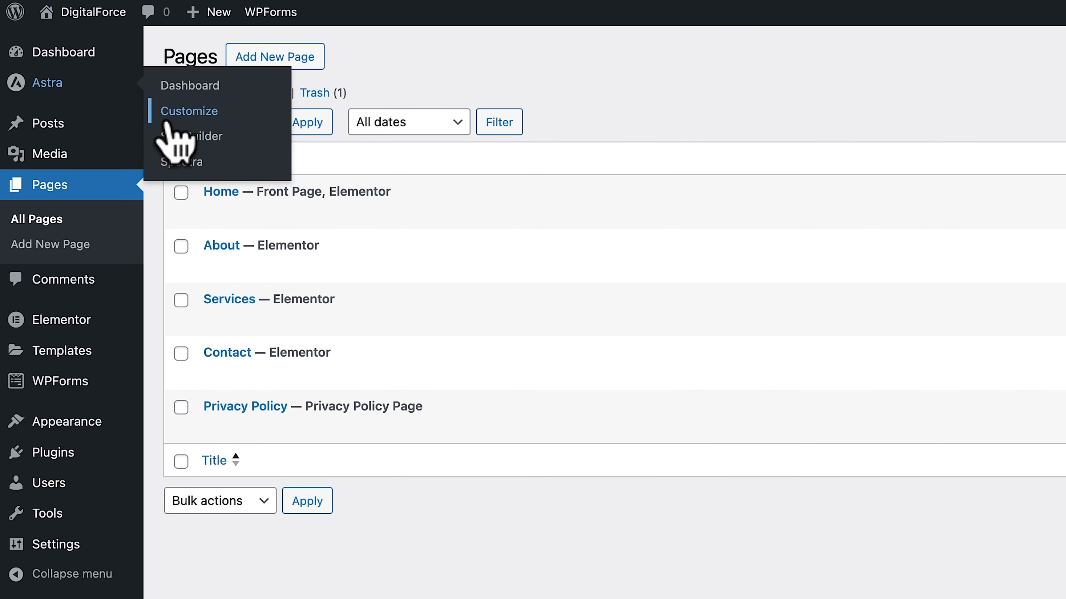
- Launch the Astra Customizer and load the Privacy Policy page in the preview
{"action": "left_click", "coordinate": [188, 111]}
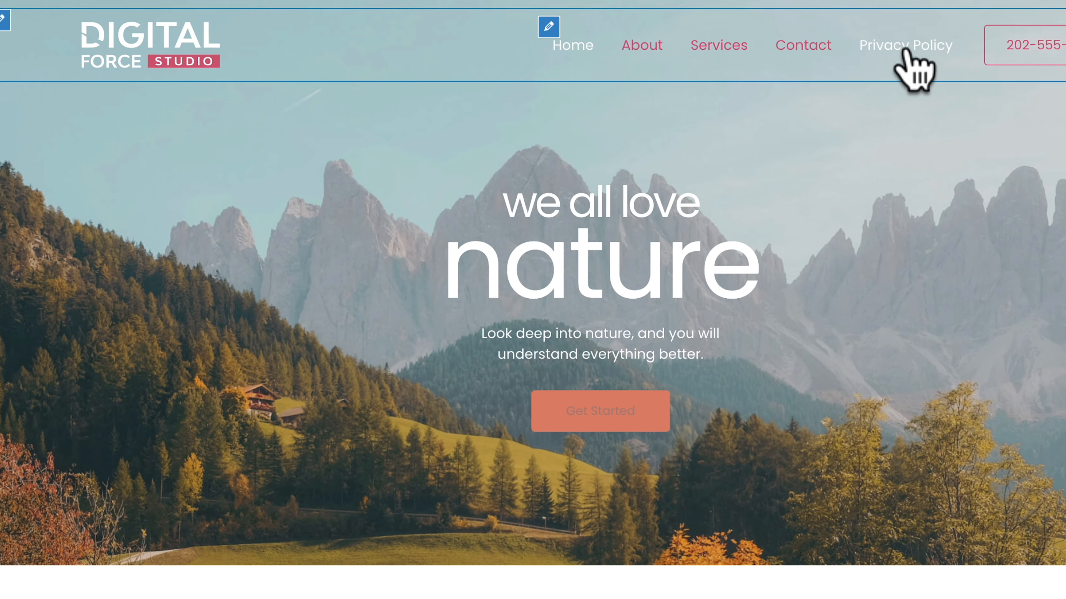
{"action": "left_click", "coordinate": [905, 44]}
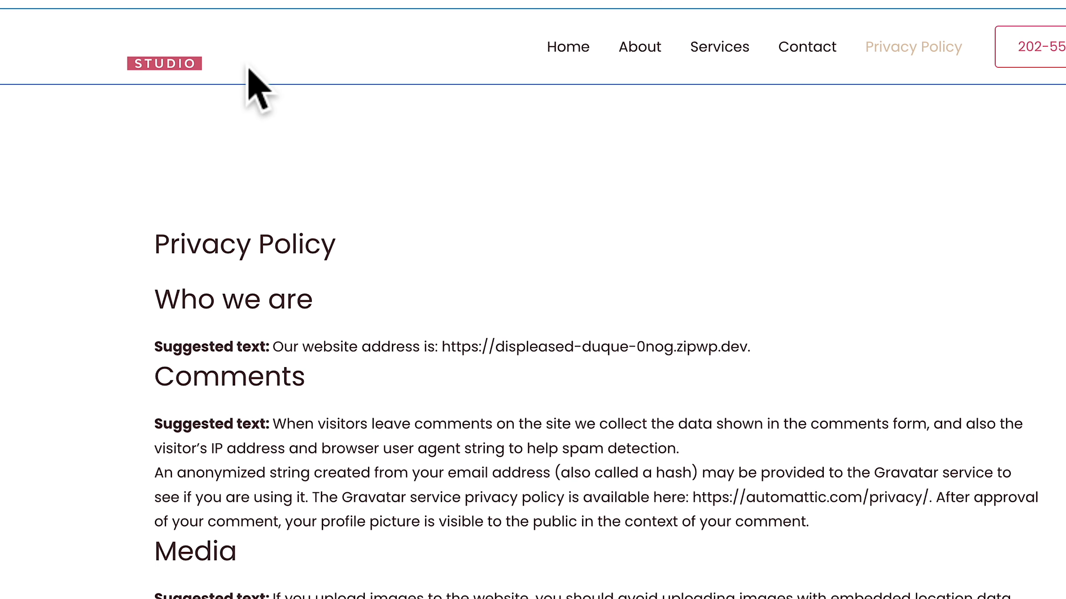
{"action": "mouse_move", "coordinate": [572, 53]}
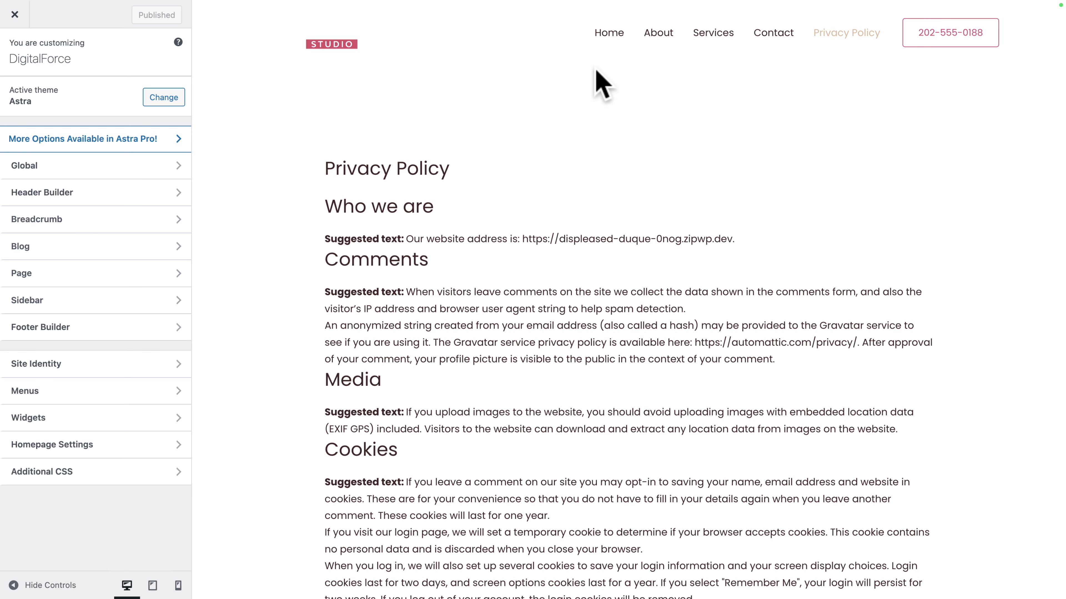
- Review the Primary Menu's link and hover colours in the Header Builder design settings
{"action": "left_click", "coordinate": [42, 192]}
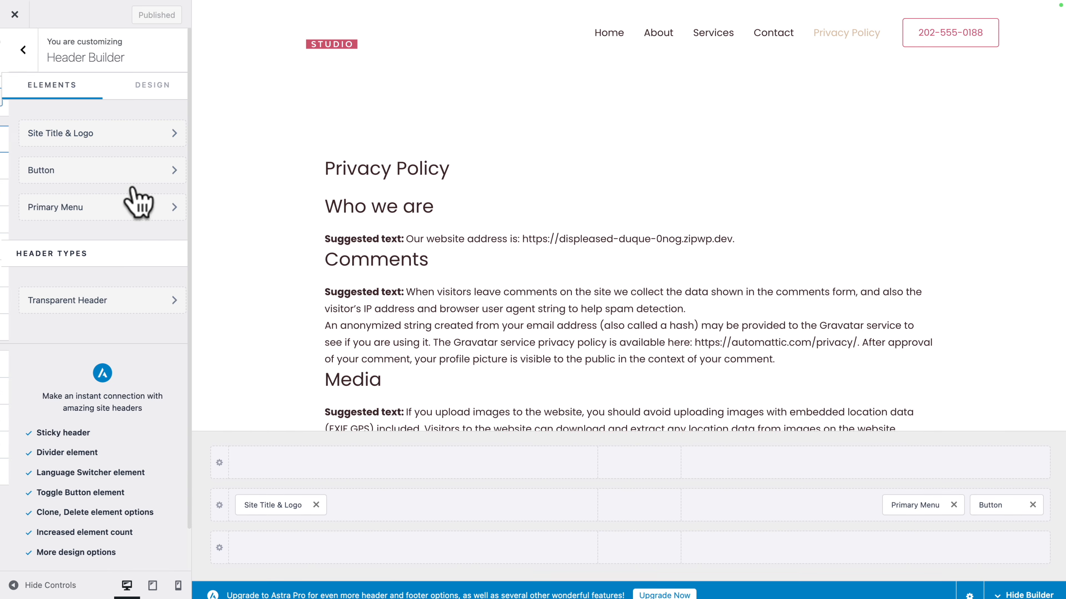
{"action": "left_click", "coordinate": [86, 207]}
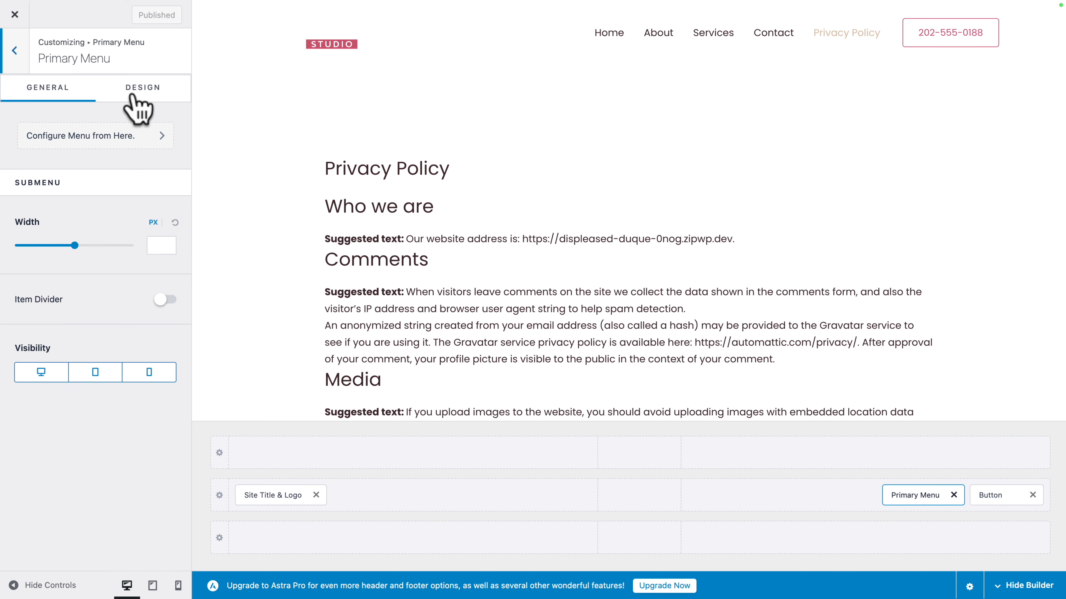
{"action": "left_click", "coordinate": [142, 87]}
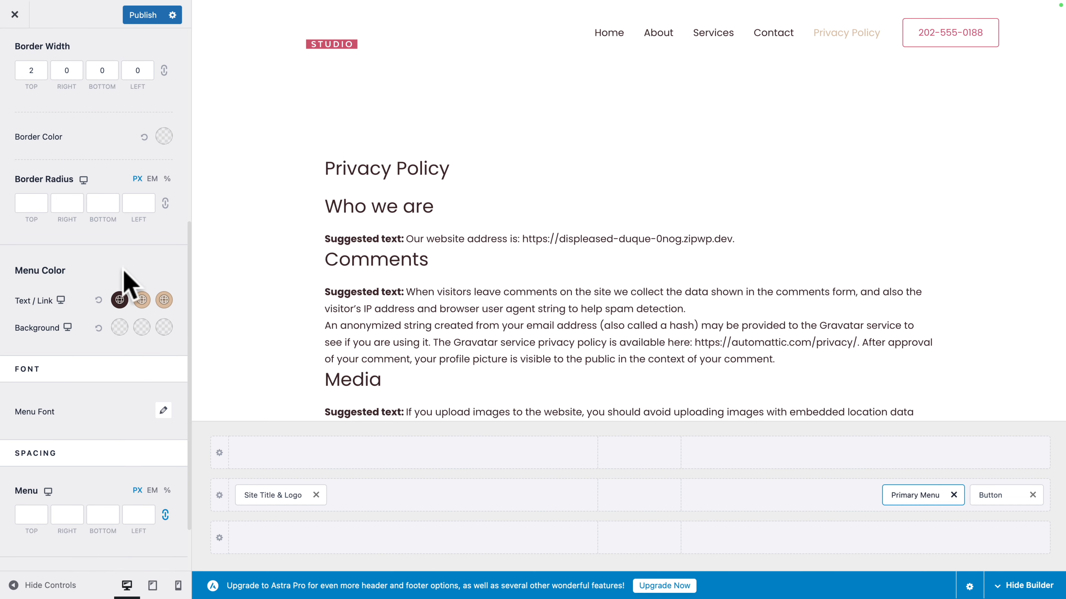
{"action": "left_click", "coordinate": [119, 299]}
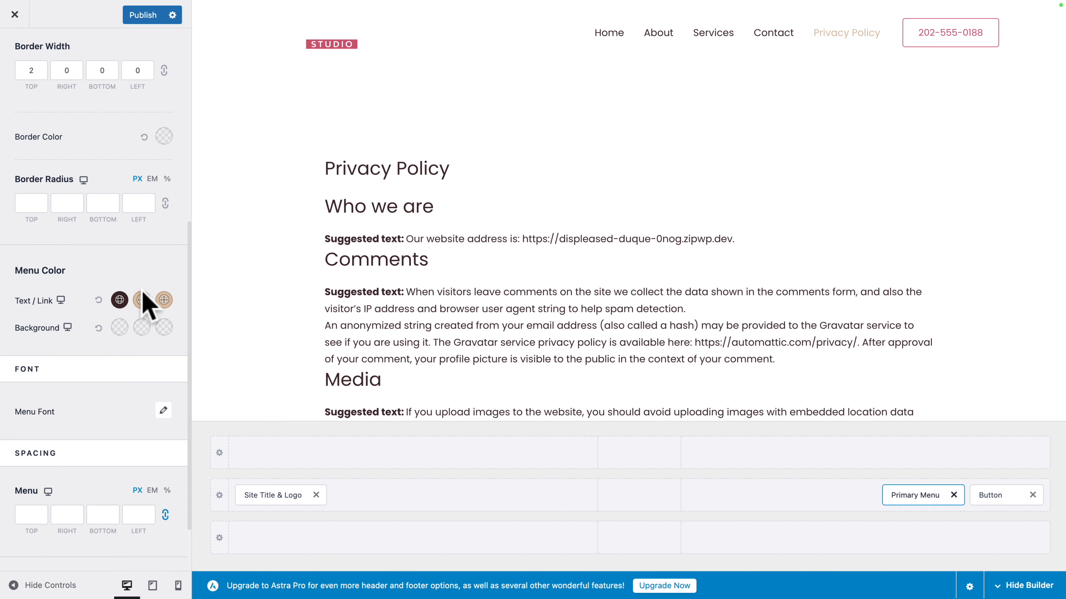
{"action": "left_click", "coordinate": [141, 299]}
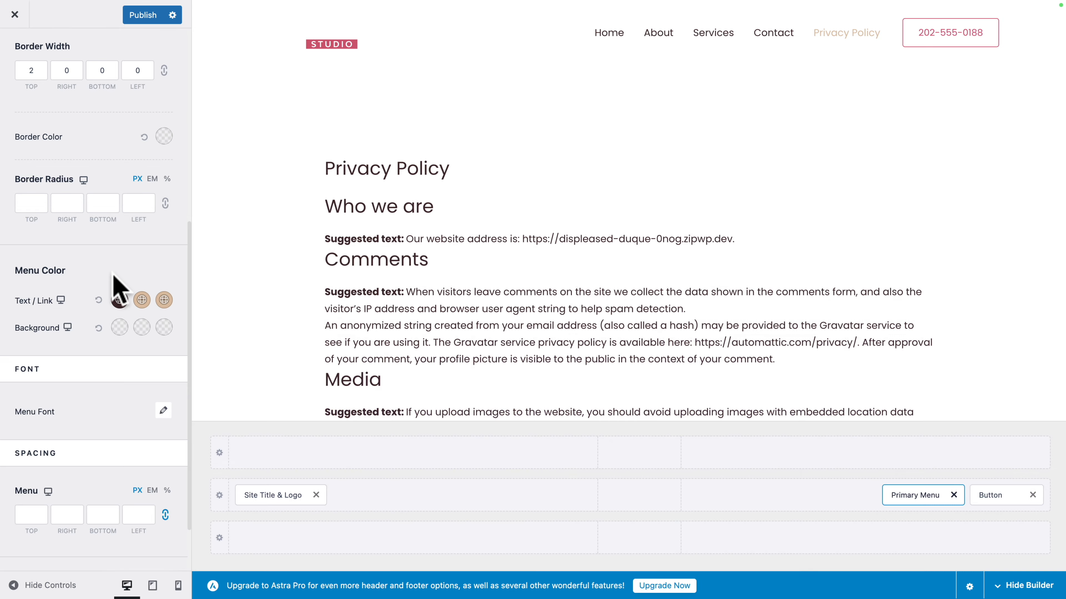
- Set the menu font size to 13 px and make the links all uppercase
{"action": "left_click", "coordinate": [163, 411]}
{"action": "type", "text": "13"}
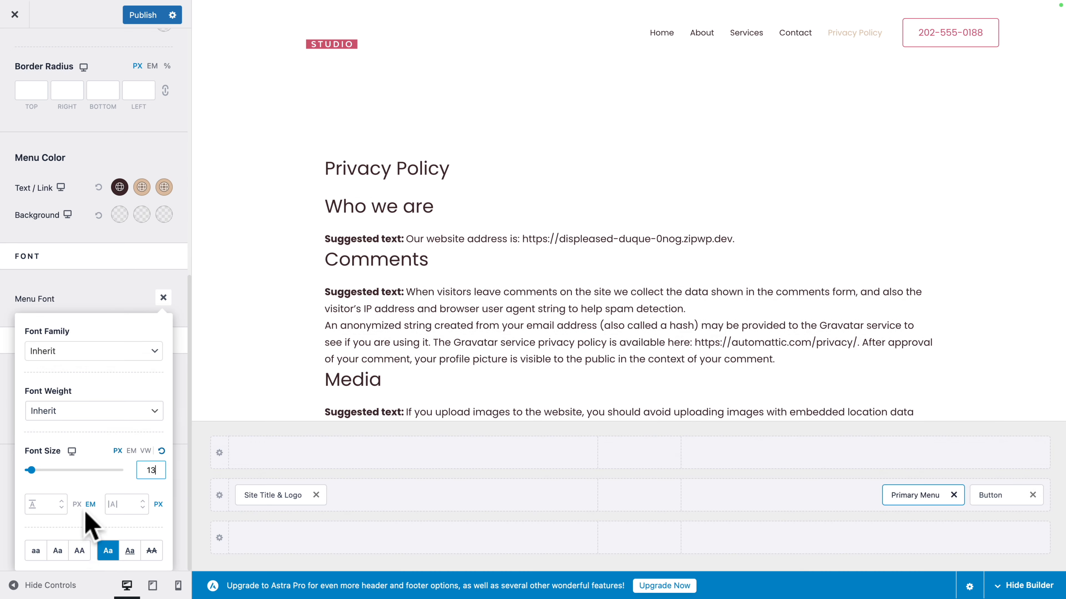
{"action": "left_click", "coordinate": [78, 551]}
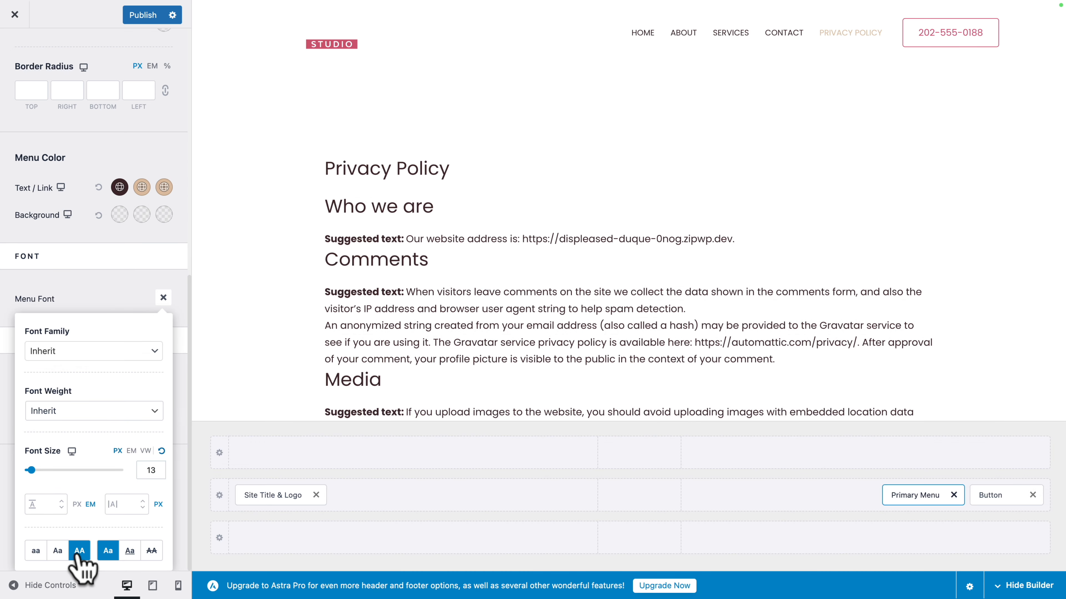
{"action": "left_click", "coordinate": [163, 297]}
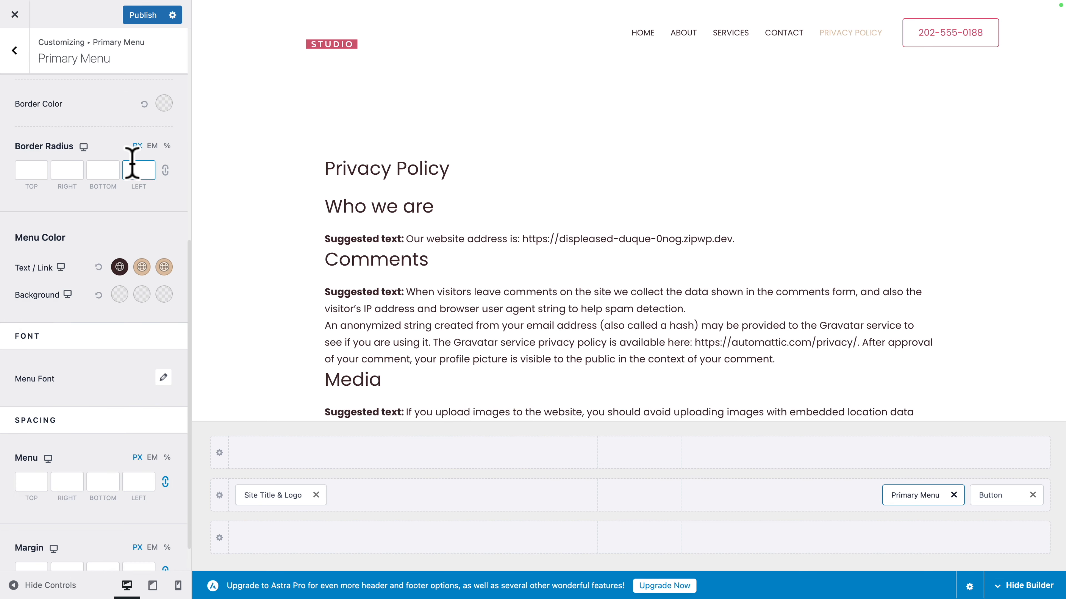
{"action": "mouse_move", "coordinate": [109, 157]}
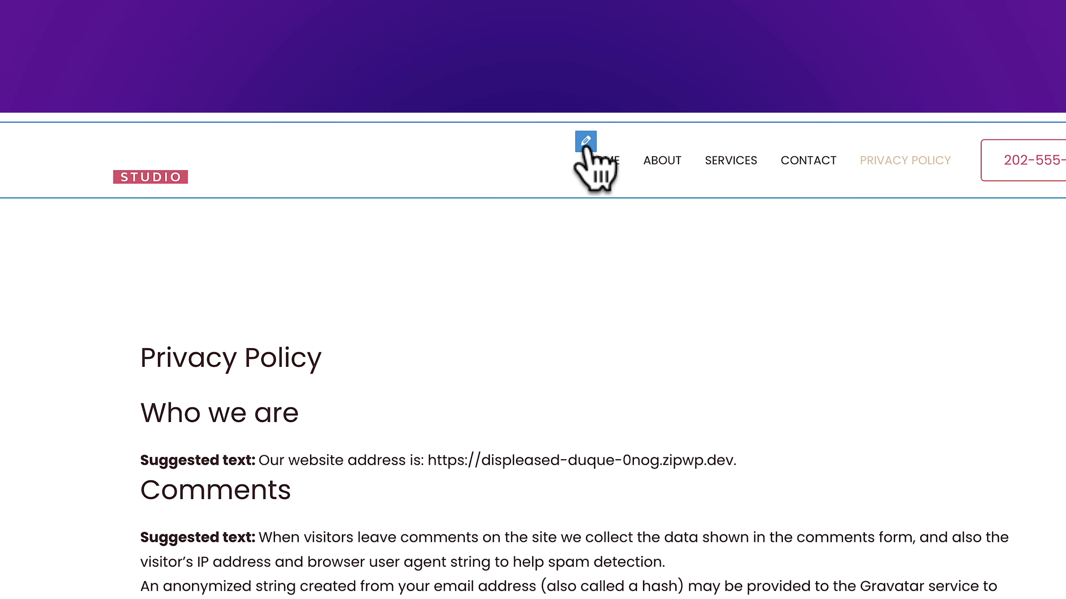
{"action": "scroll", "scroll_direction": "down", "scroll_amount": 3}
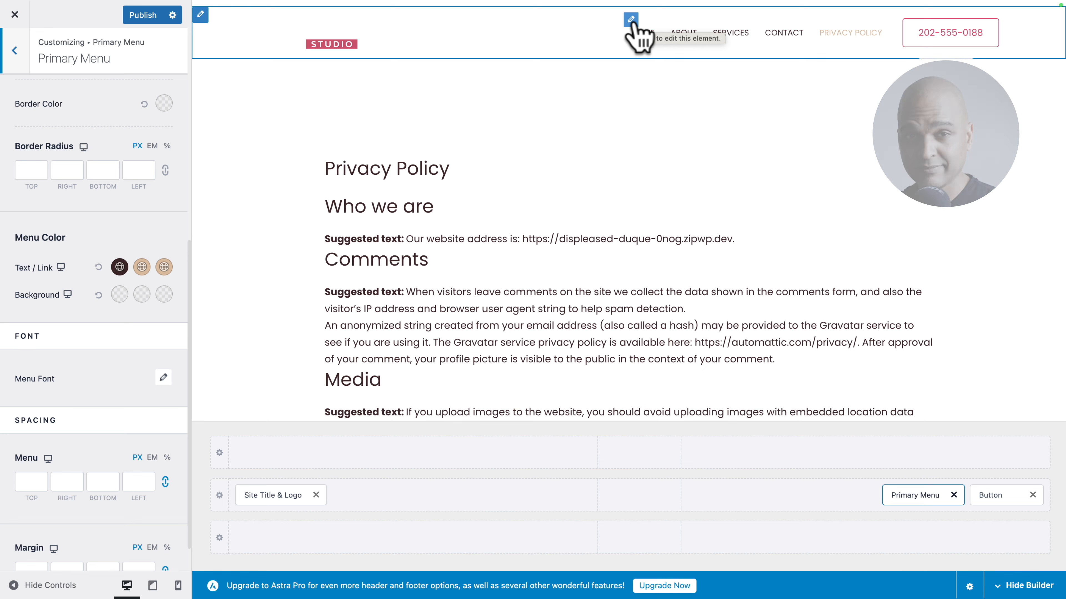
{"action": "left_click", "coordinate": [15, 50]}
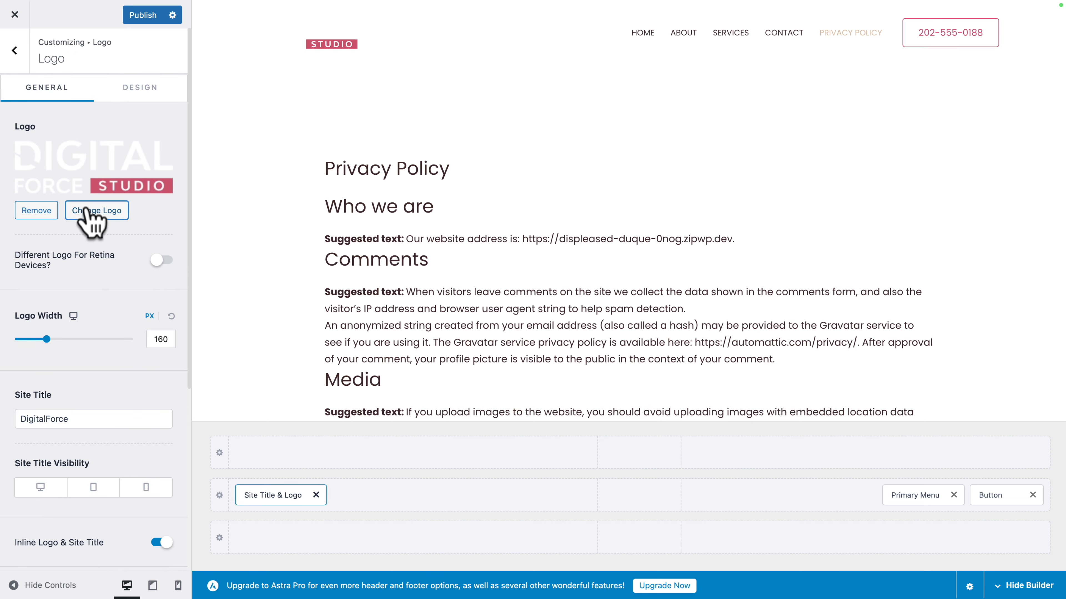
- Replace the header logo with id-logo-dark-01 from the Media Library and accept the crop
{"action": "left_click", "coordinate": [96, 210]}
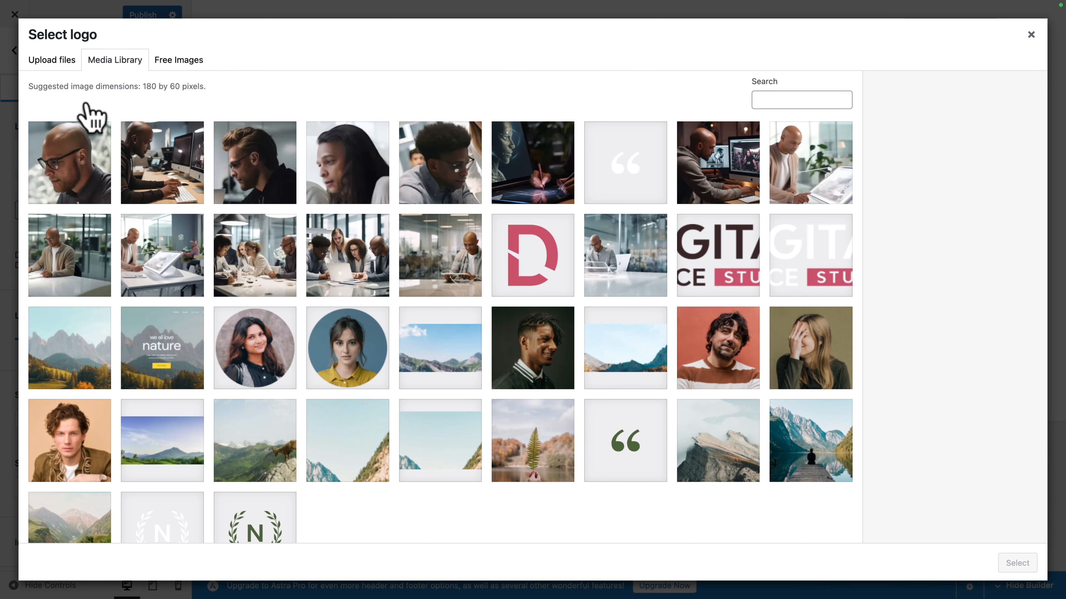
{"action": "mouse_move", "coordinate": [695, 244]}
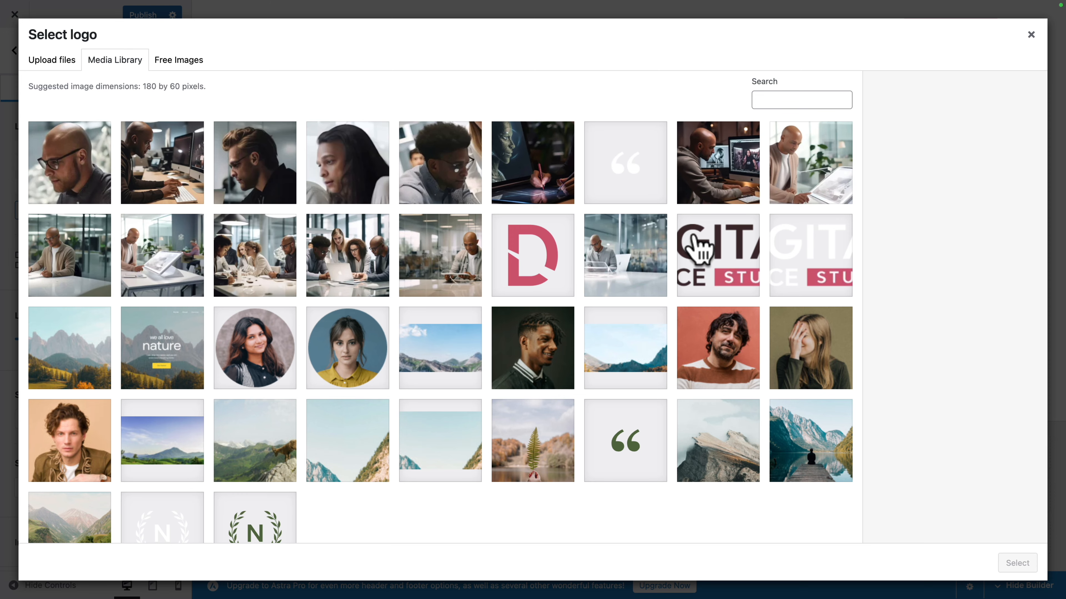
{"action": "left_click", "coordinate": [718, 257]}
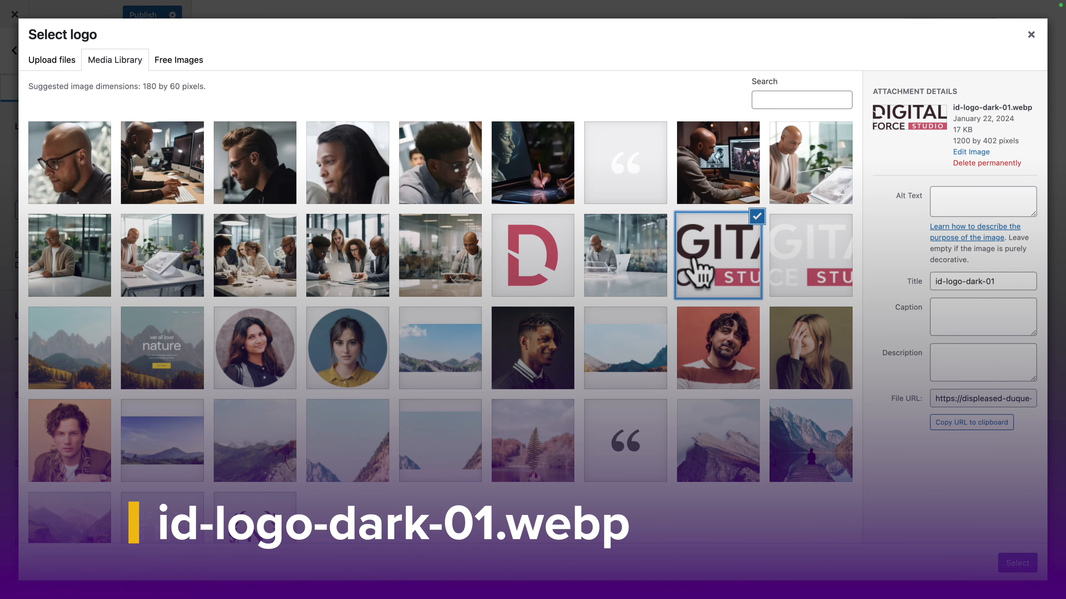
{"action": "left_click", "coordinate": [1017, 563]}
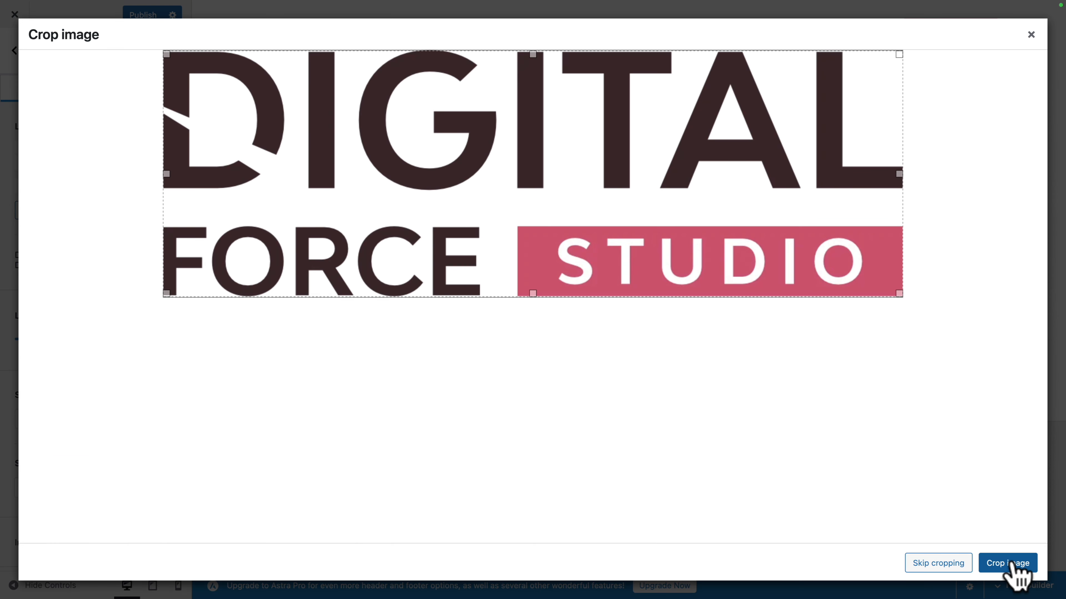
{"action": "left_click", "coordinate": [1007, 563]}
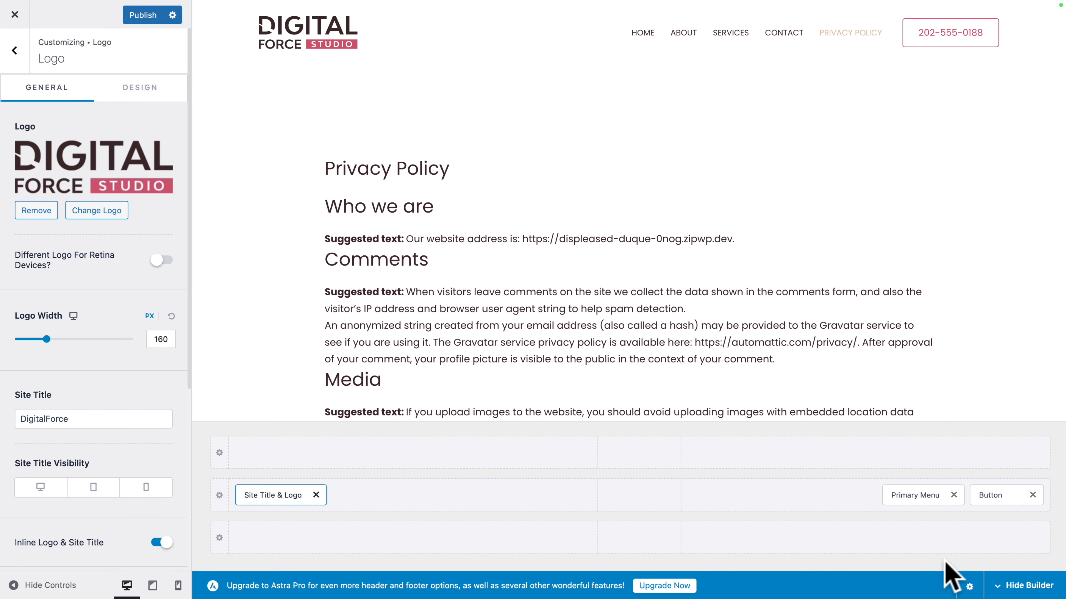
{"action": "mouse_move", "coordinate": [397, 84]}
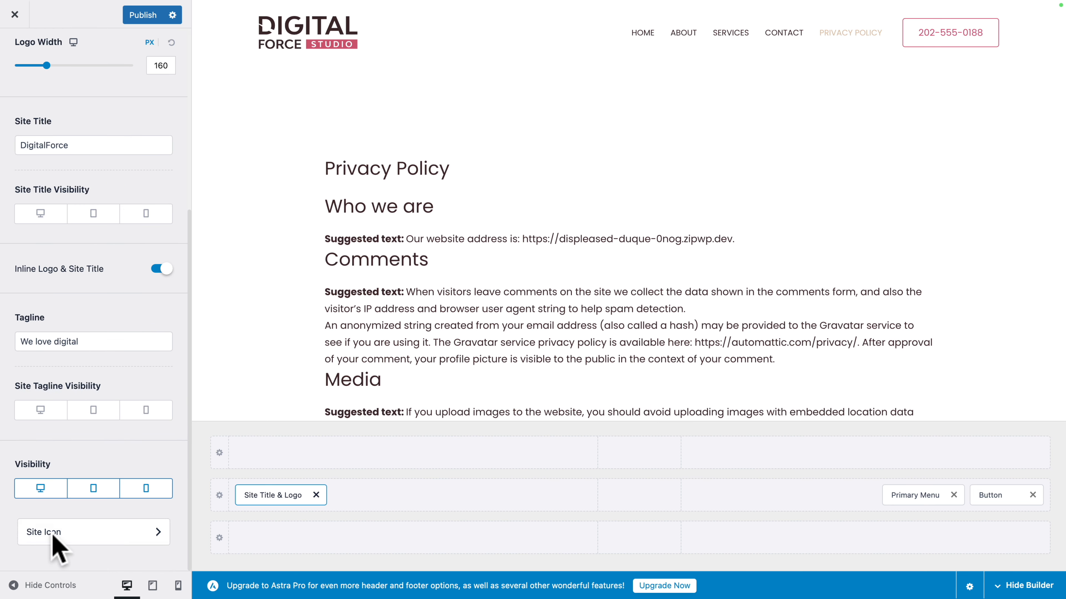
- Set the red D mark as the site icon and publish the Customizer changes
{"action": "left_click", "coordinate": [93, 532]}
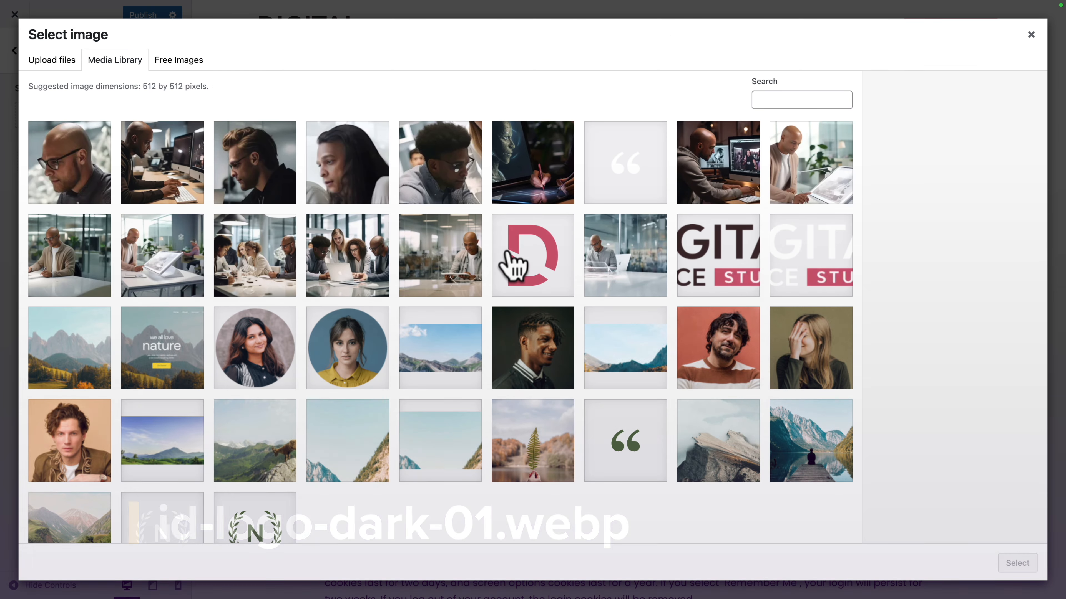
{"action": "left_click", "coordinate": [531, 258]}
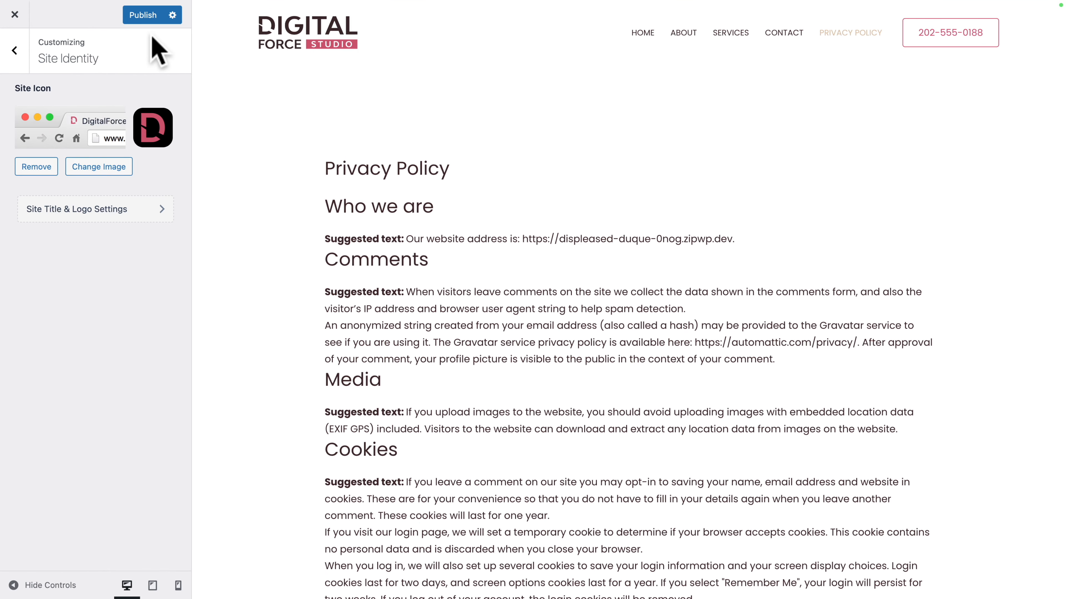
{"action": "left_click", "coordinate": [147, 15]}
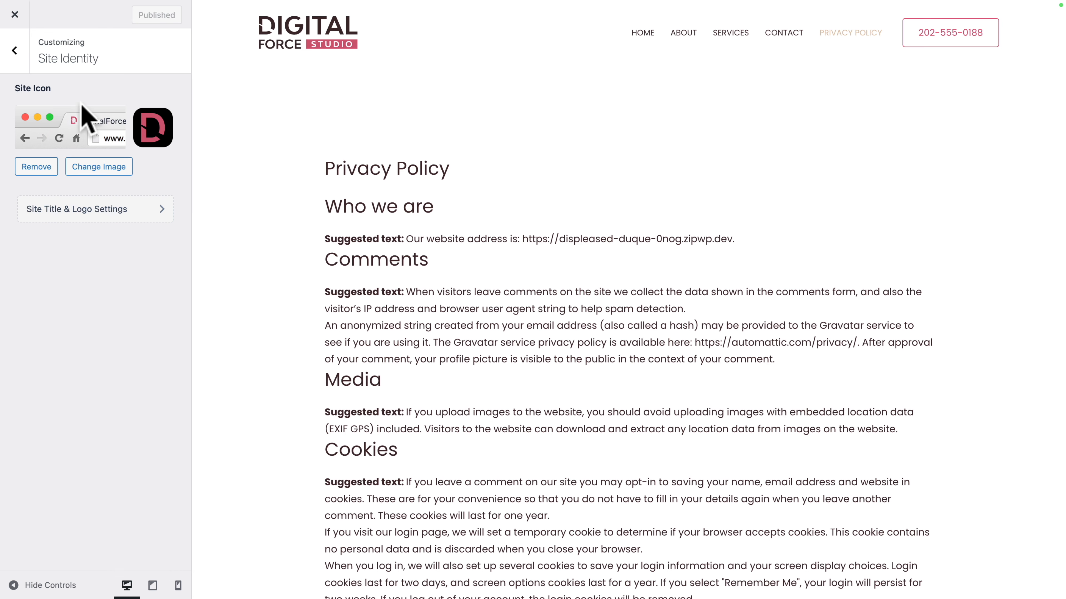
{"action": "left_click", "coordinate": [15, 51]}
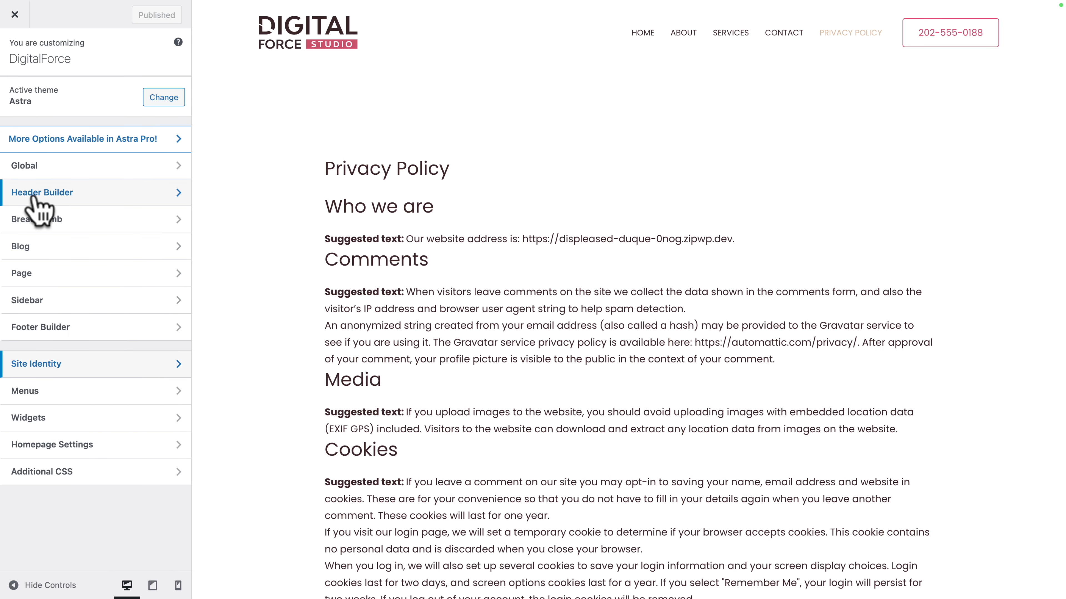
- Choose a new Text/Link colour for the transparent header's menu in its Design settings
{"action": "left_click", "coordinate": [43, 193]}
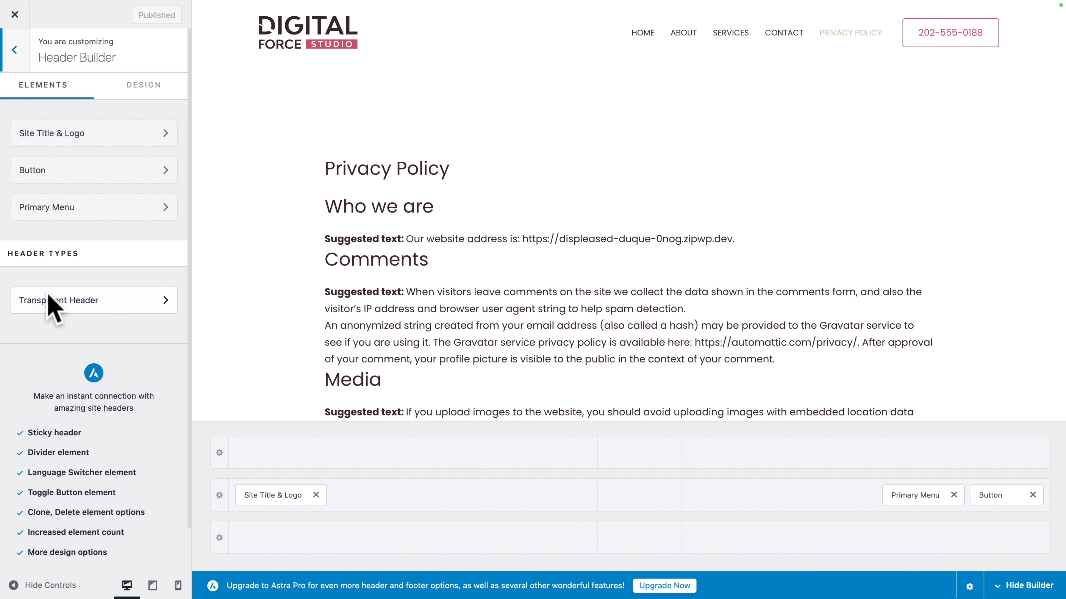
{"action": "left_click", "coordinate": [94, 300]}
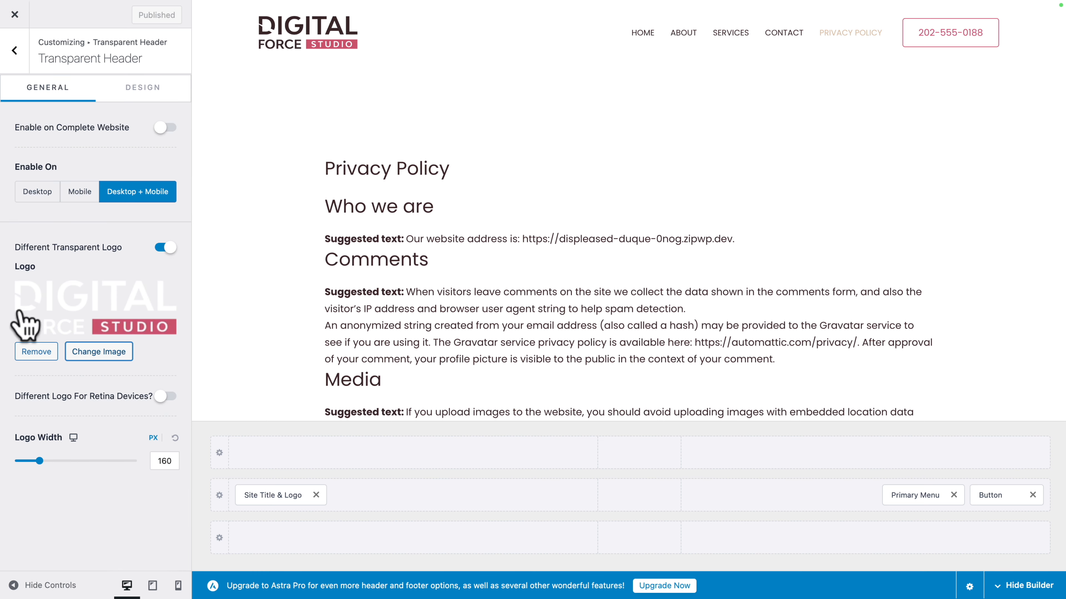
{"action": "mouse_move", "coordinate": [479, 214]}
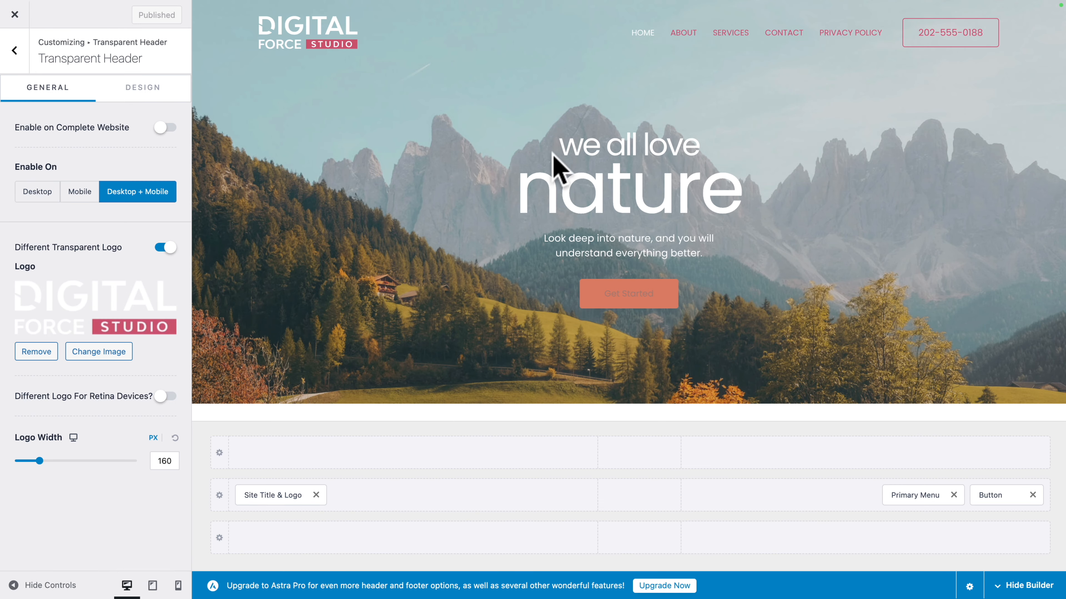
{"action": "mouse_move", "coordinate": [397, 198]}
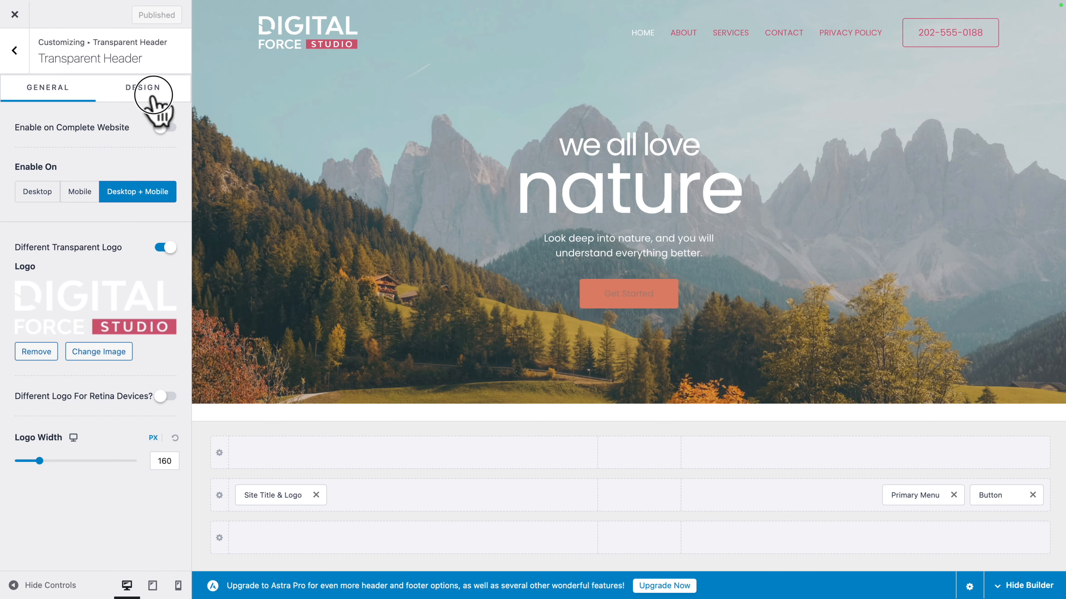
{"action": "left_click", "coordinate": [141, 87]}
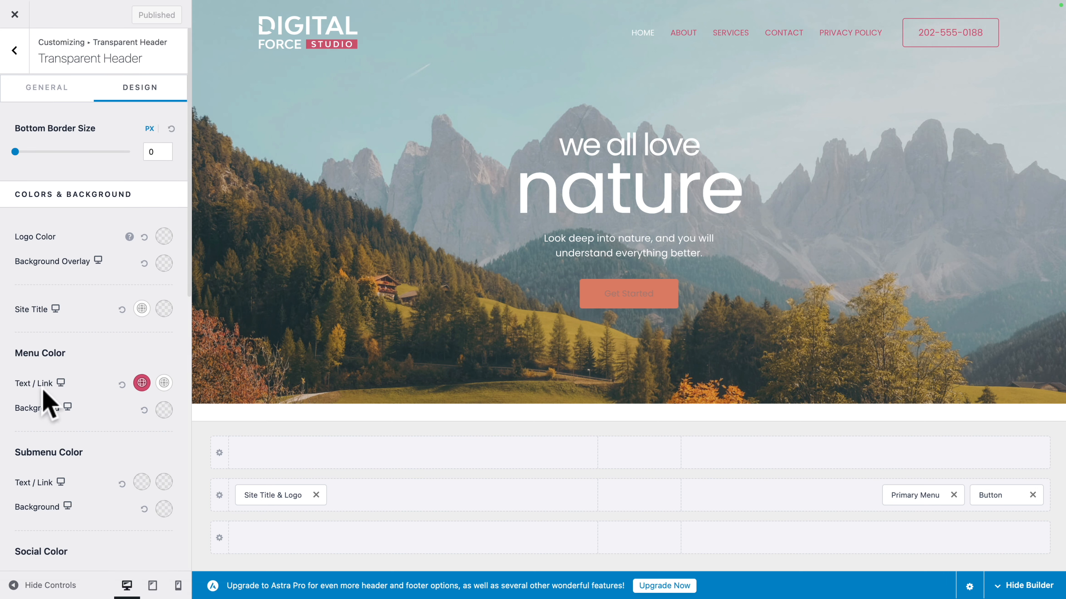
{"action": "left_click", "coordinate": [142, 383]}
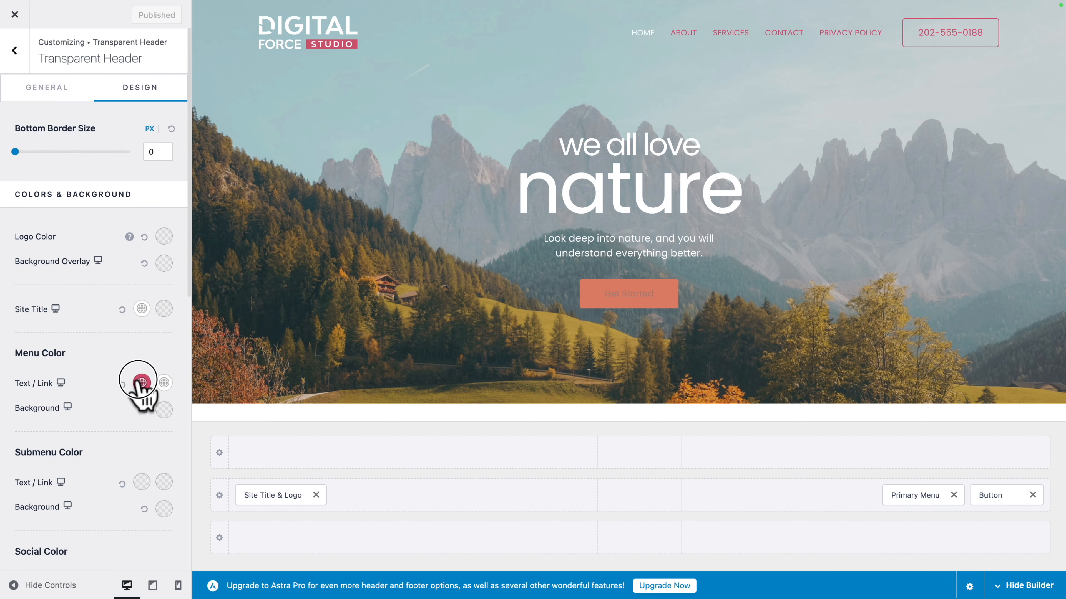
{"action": "left_click", "coordinate": [143, 380]}
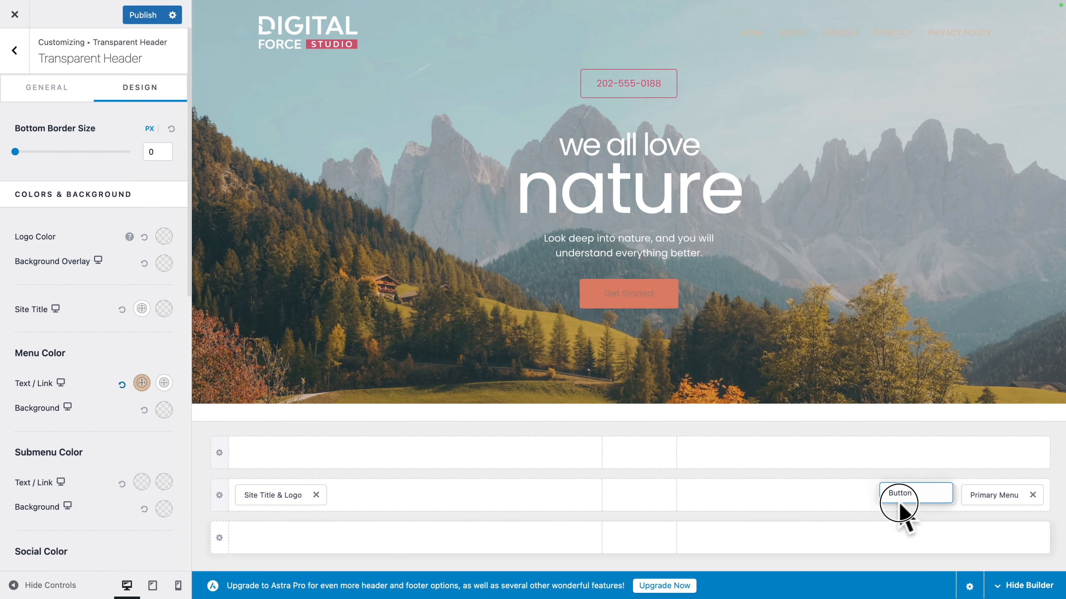
- Reposition the phone button in the header builder row and publish the changes
{"action": "left_click_drag", "start_coordinate": [898, 494], "coordinate": [1012, 494]}
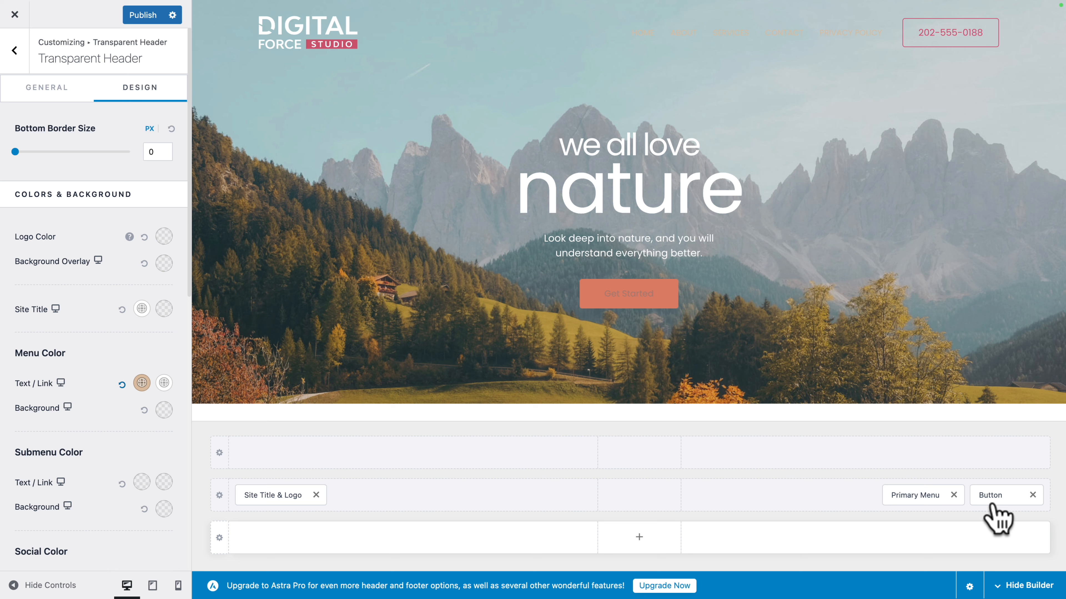
{"action": "left_click", "coordinate": [143, 15]}
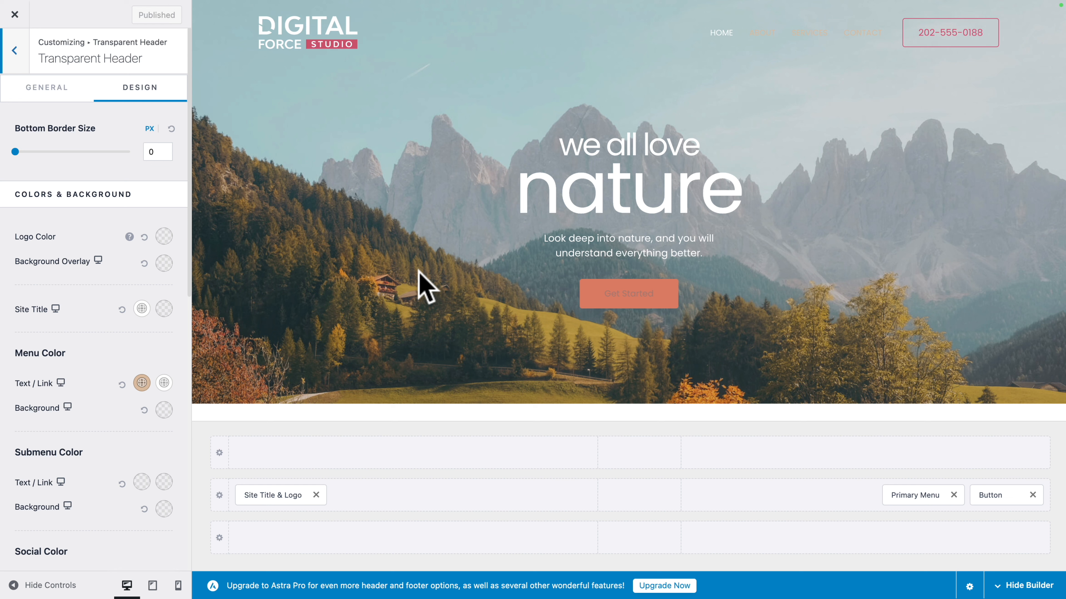
{"action": "mouse_move", "coordinate": [16, 51]}
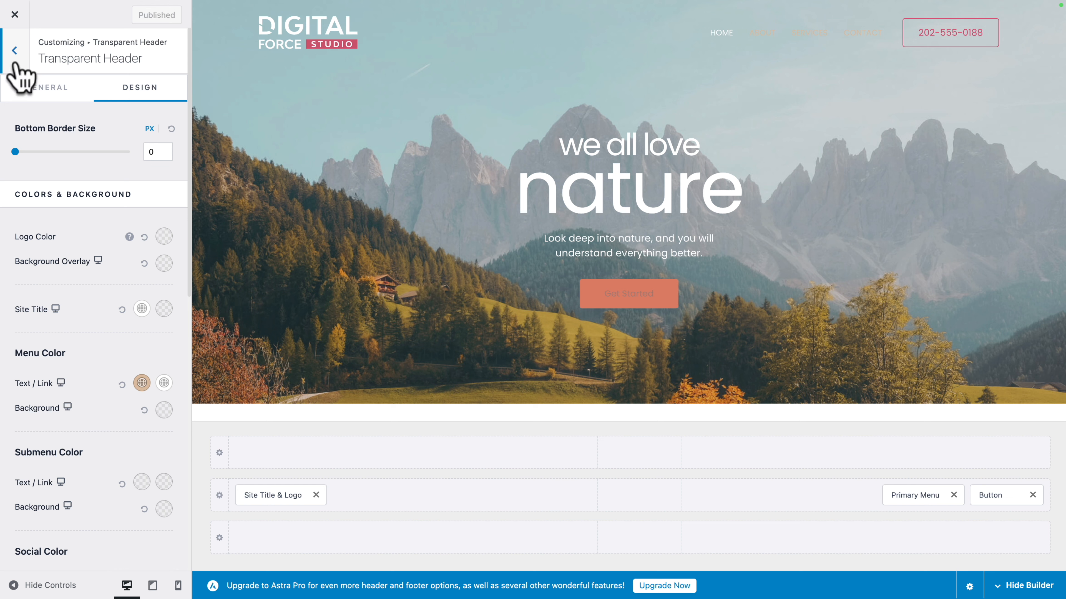
- Set the header width to Full Width in the Header Builder design settings
{"action": "left_click", "coordinate": [14, 51]}
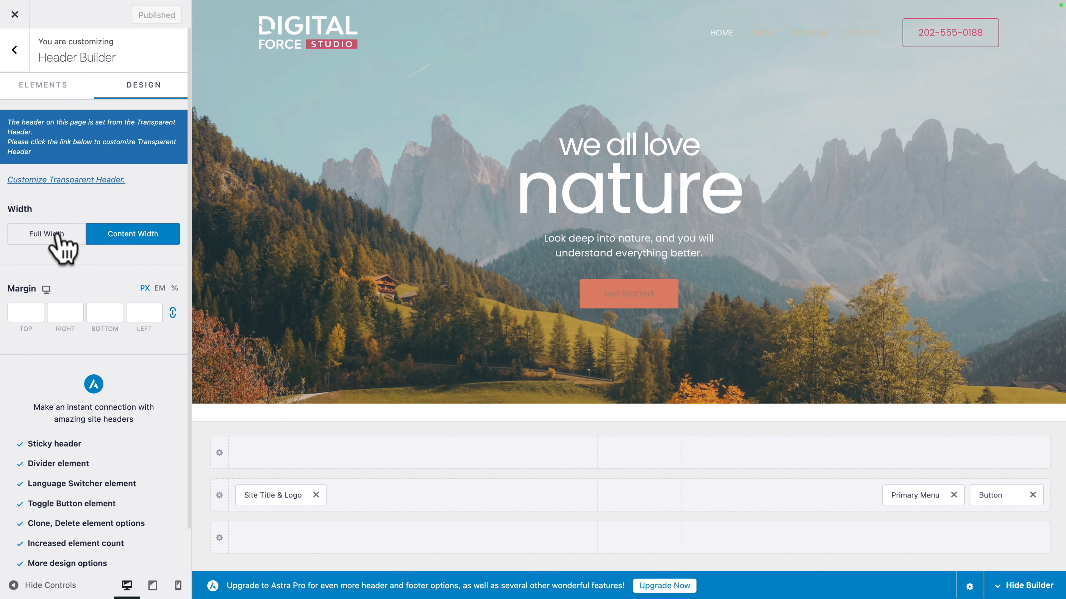
{"action": "left_click", "coordinate": [47, 233]}
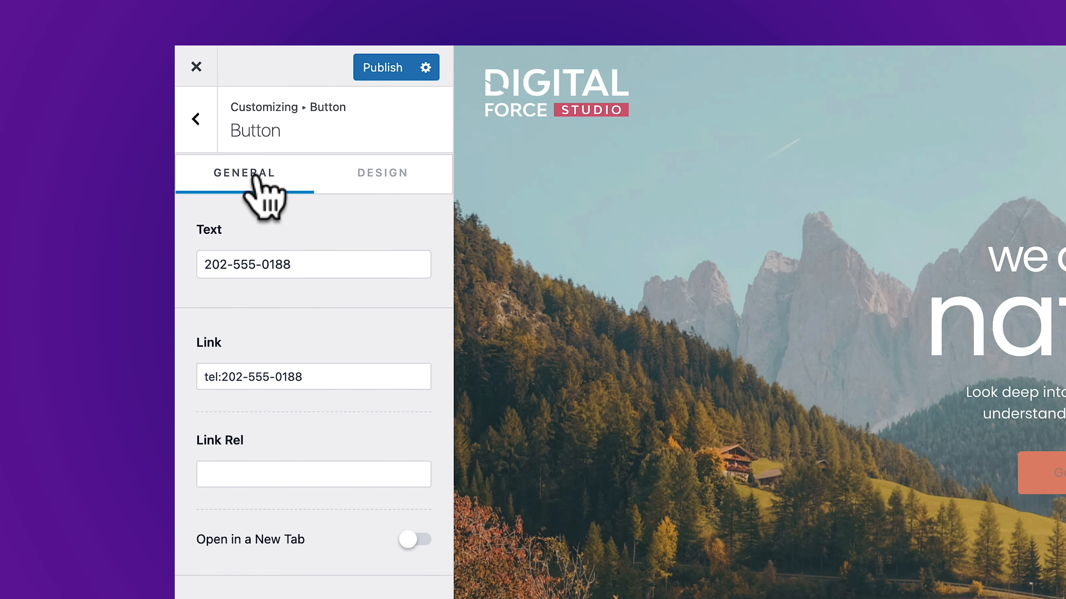
- Give the header phone button light off-white text in its Design settings
{"action": "left_click", "coordinate": [378, 173]}
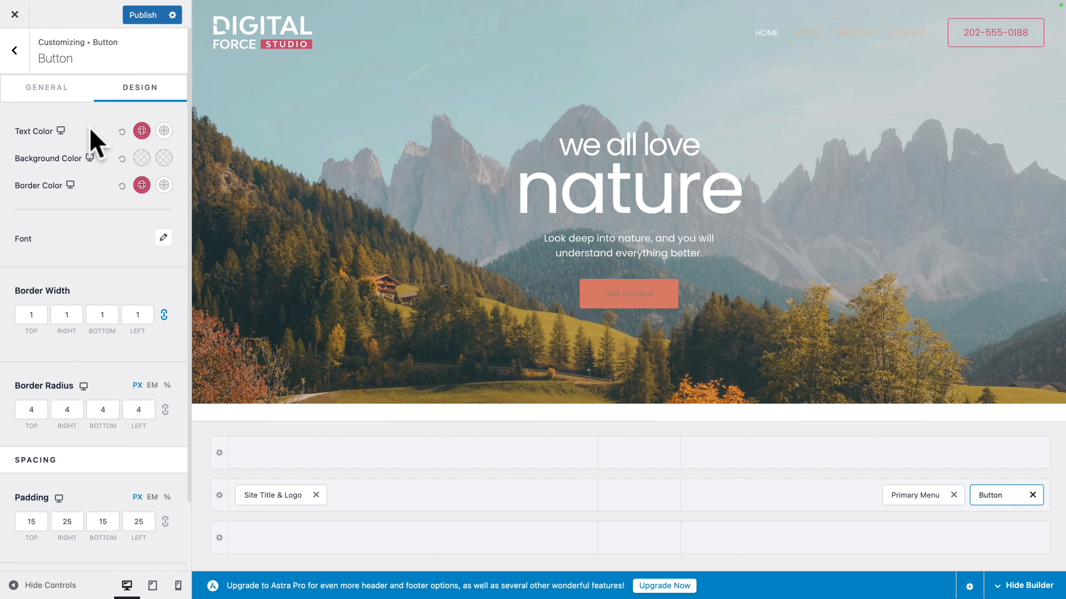
{"action": "left_click", "coordinate": [141, 131]}
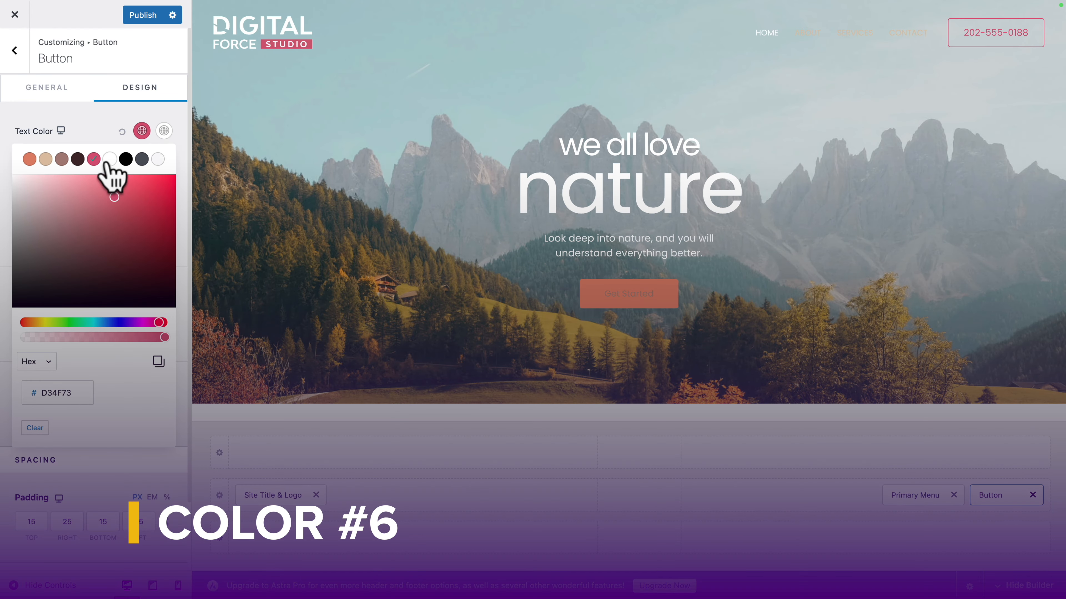
{"action": "left_click", "coordinate": [164, 130]}
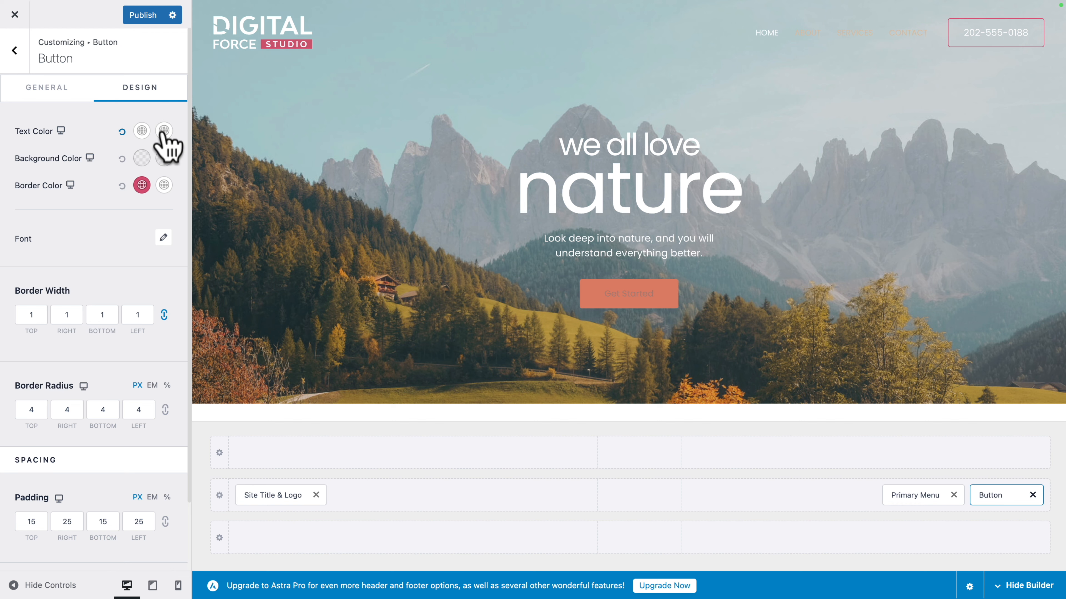
{"action": "left_click", "coordinate": [164, 131]}
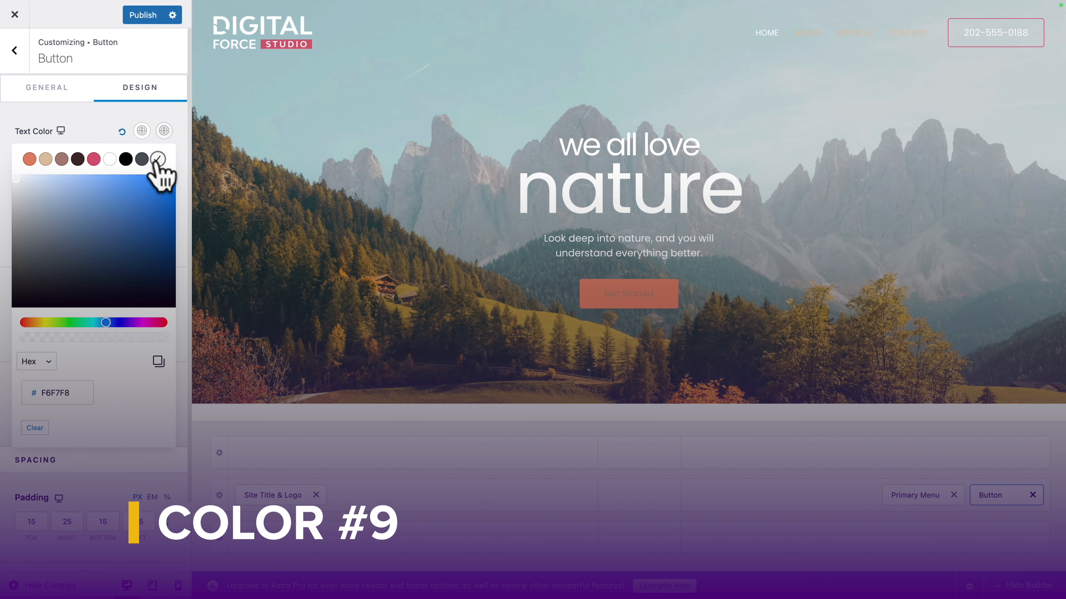
{"action": "left_click", "coordinate": [159, 158]}
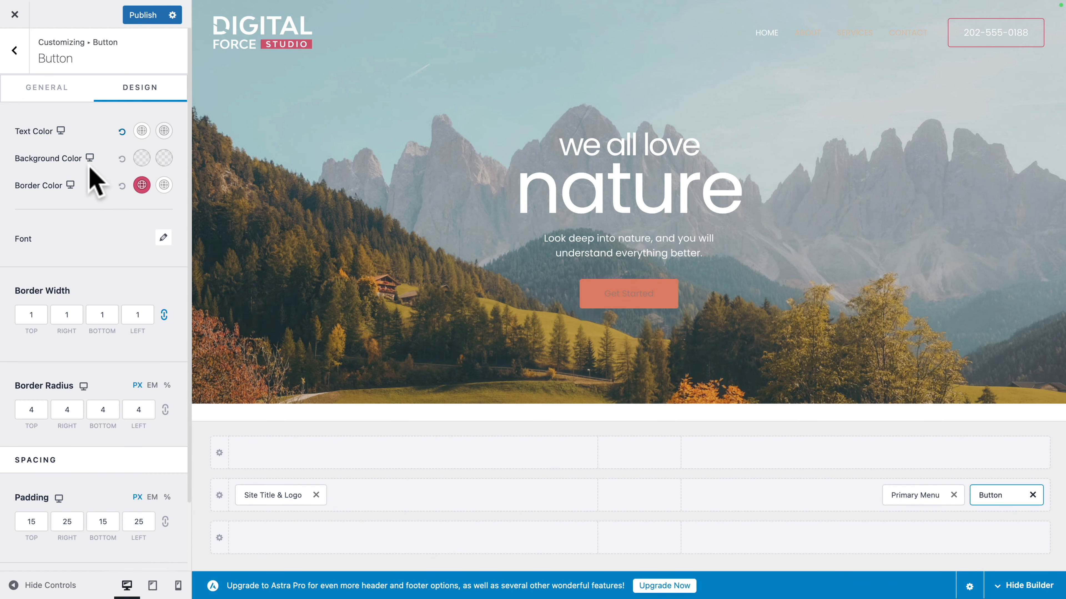
- Set the button's background and hover border colour to coral
{"action": "left_click", "coordinate": [141, 158]}
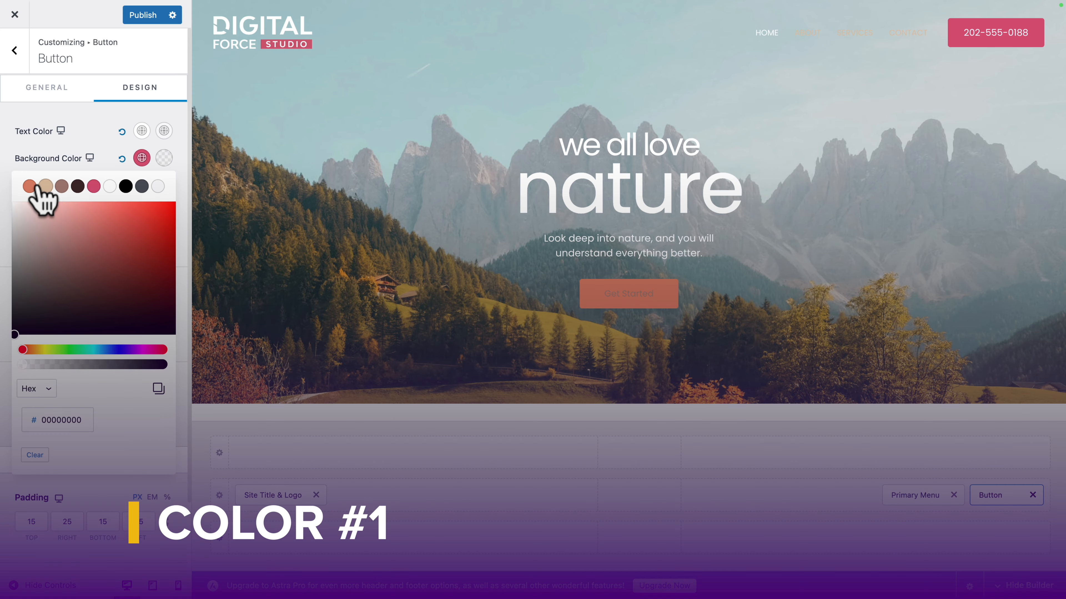
{"action": "left_click", "coordinate": [141, 158]}
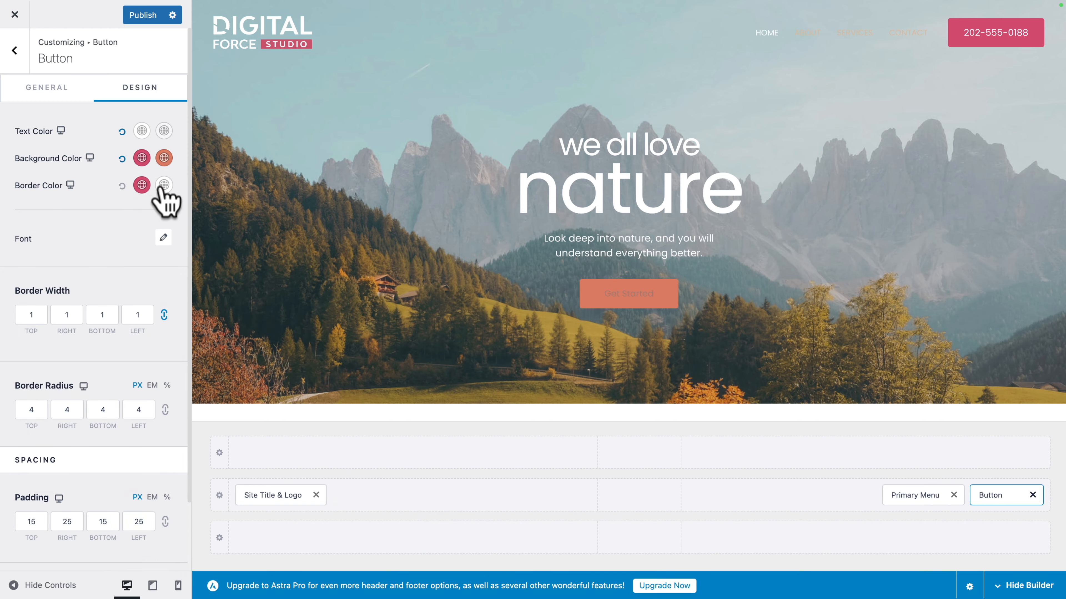
{"action": "left_click", "coordinate": [163, 185]}
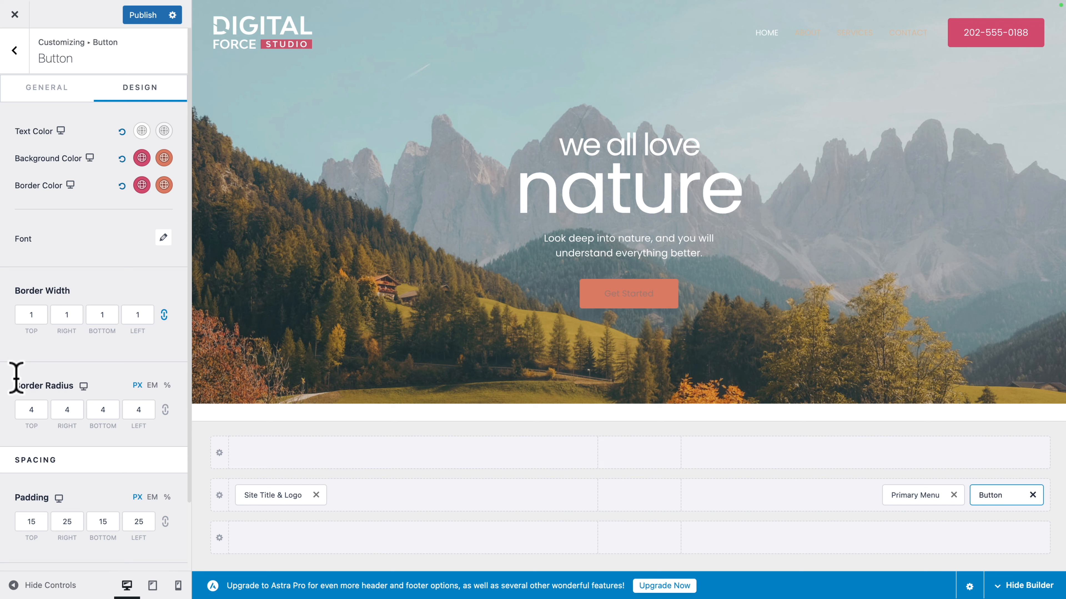
{"action": "mouse_move", "coordinate": [164, 410]}
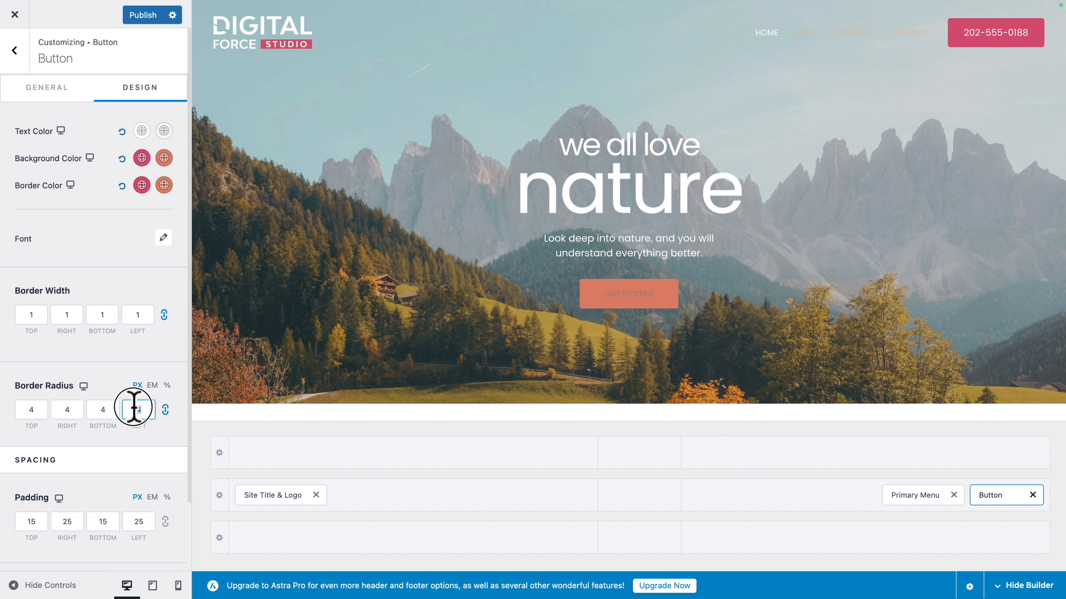
- Set the button's Border Radius to 90 for a pill shape and publish
{"action": "type", "text": "90"}
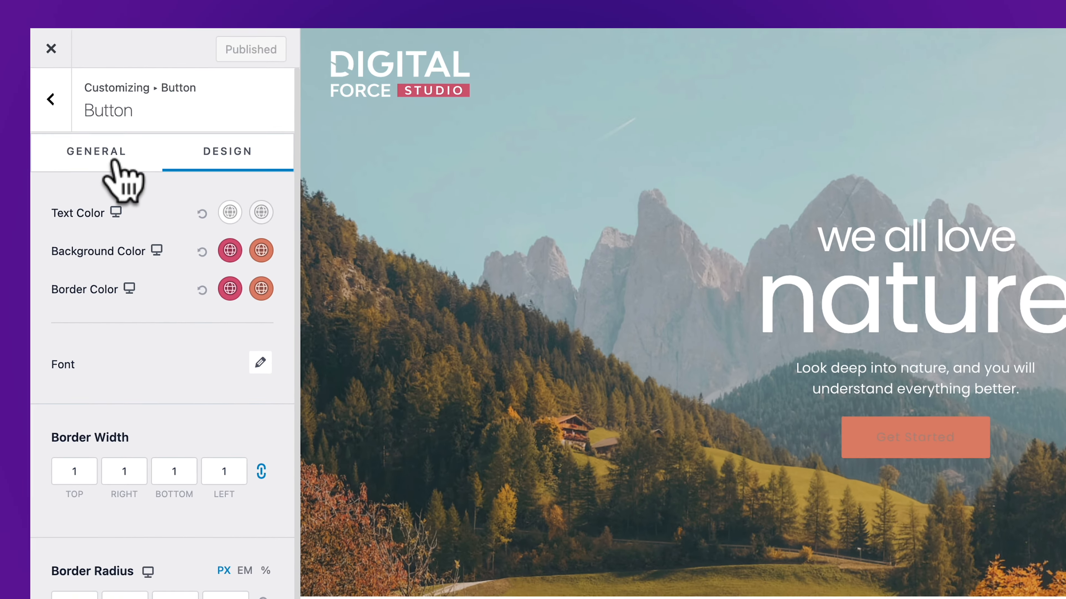
- Change the header button text to CONTACT on the General tab
{"action": "left_click", "coordinate": [96, 151]}
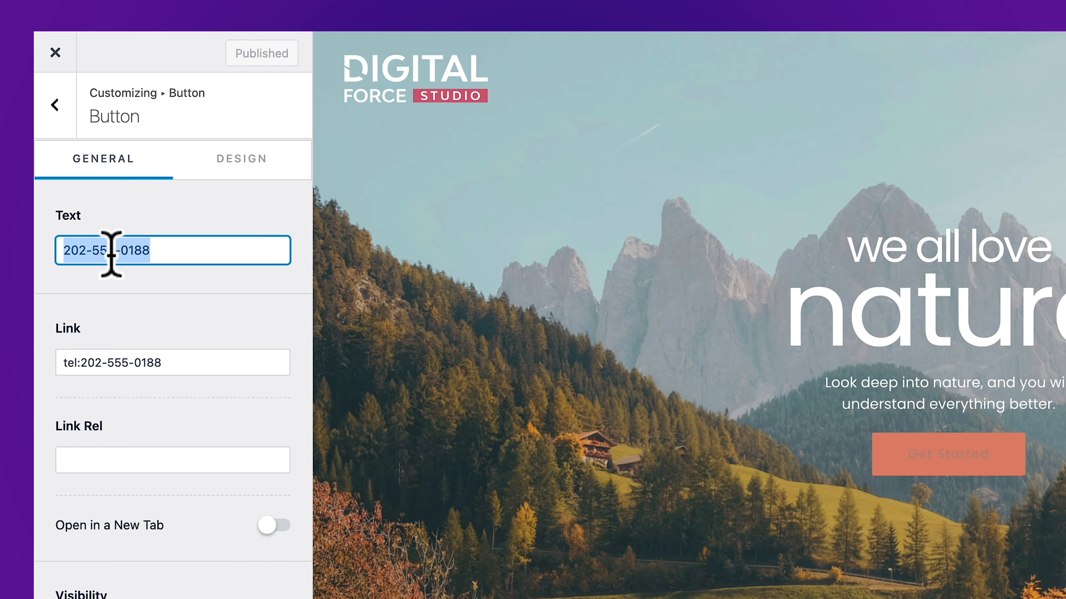
{"action": "type", "text": "CONTACT"}
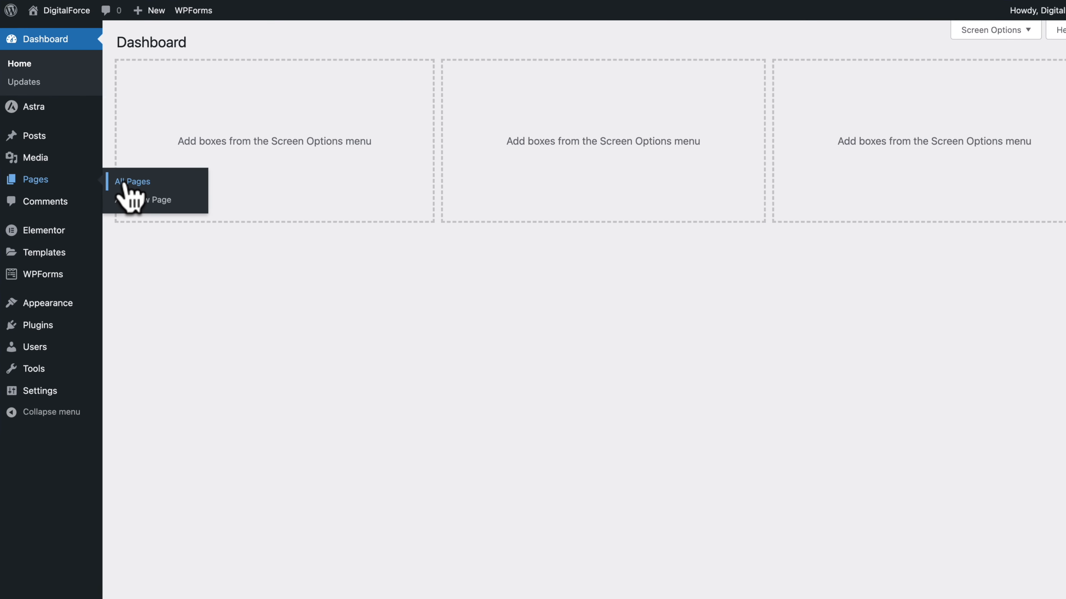
- Link the button to pleased-duque-0nog.zipwp.dev/contact/ copied from the Pages list
{"action": "left_click", "coordinate": [132, 181]}
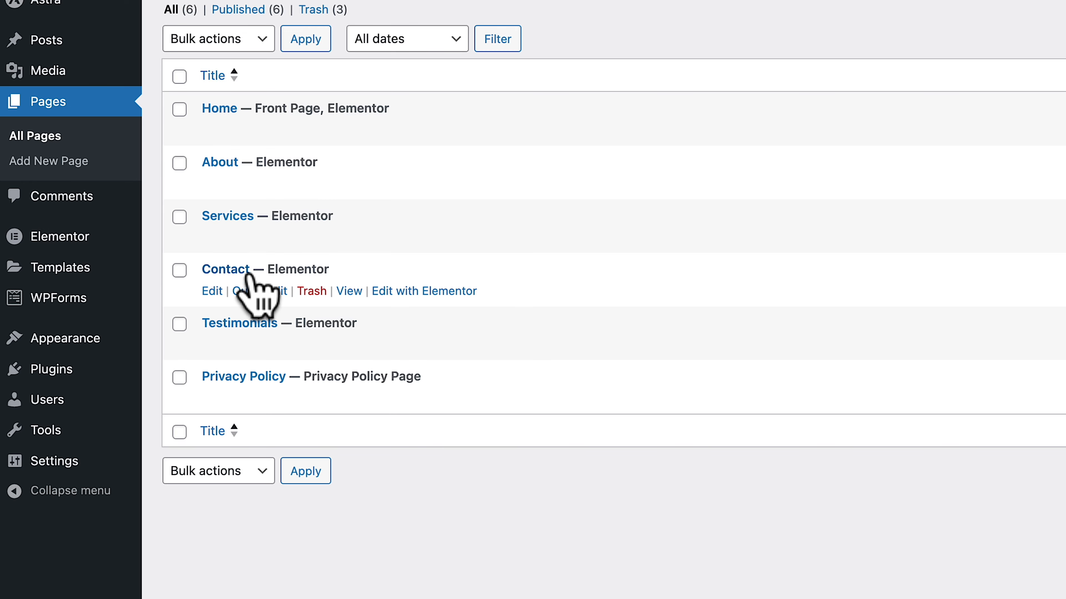
{"action": "right_click", "coordinate": [349, 290]}
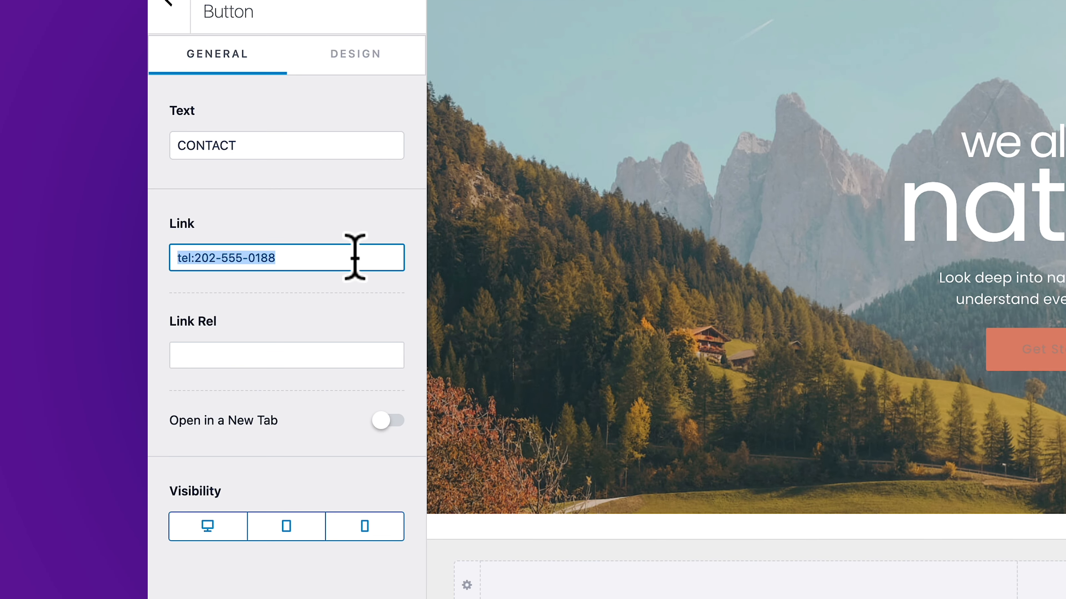
{"action": "type", "text": "pleased-duque-0nog.zipwp.dev/contact/"}
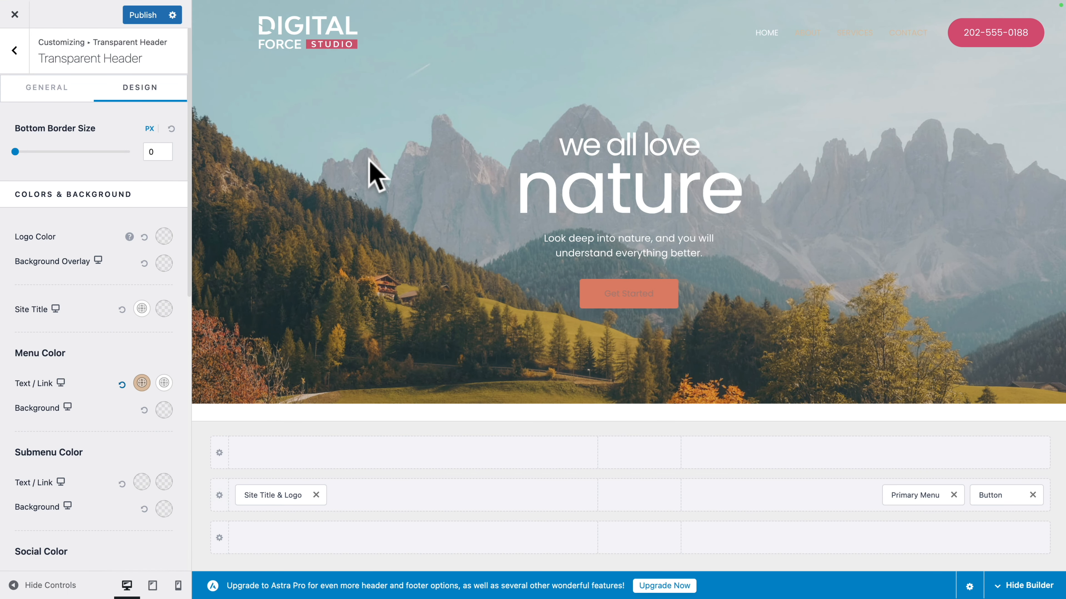
- Publish the header button changes and close the Customizer
{"action": "left_click", "coordinate": [147, 15]}
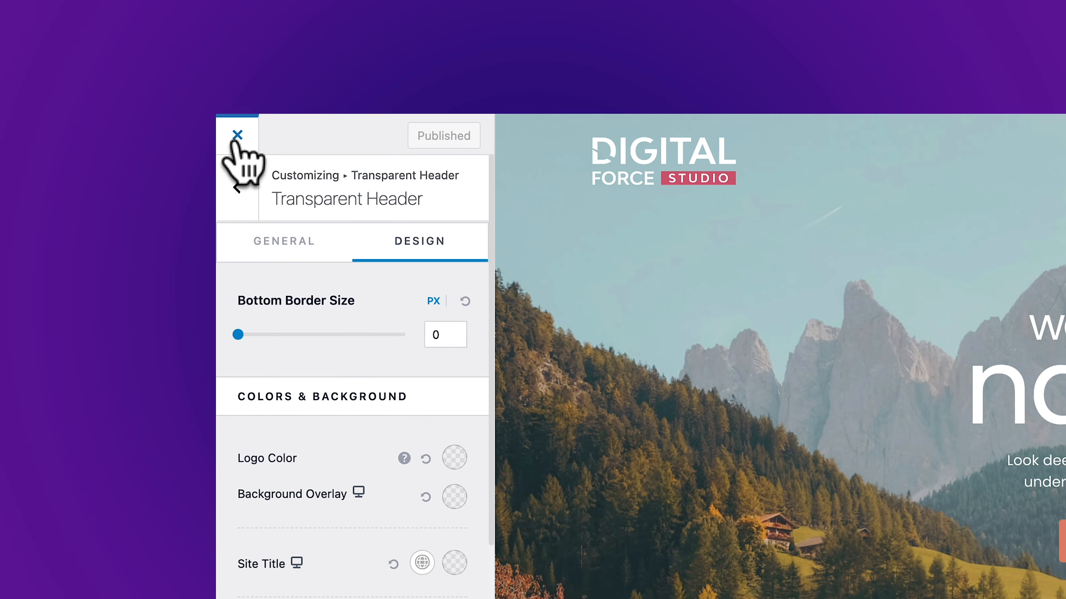
{"action": "left_click", "coordinate": [237, 134]}
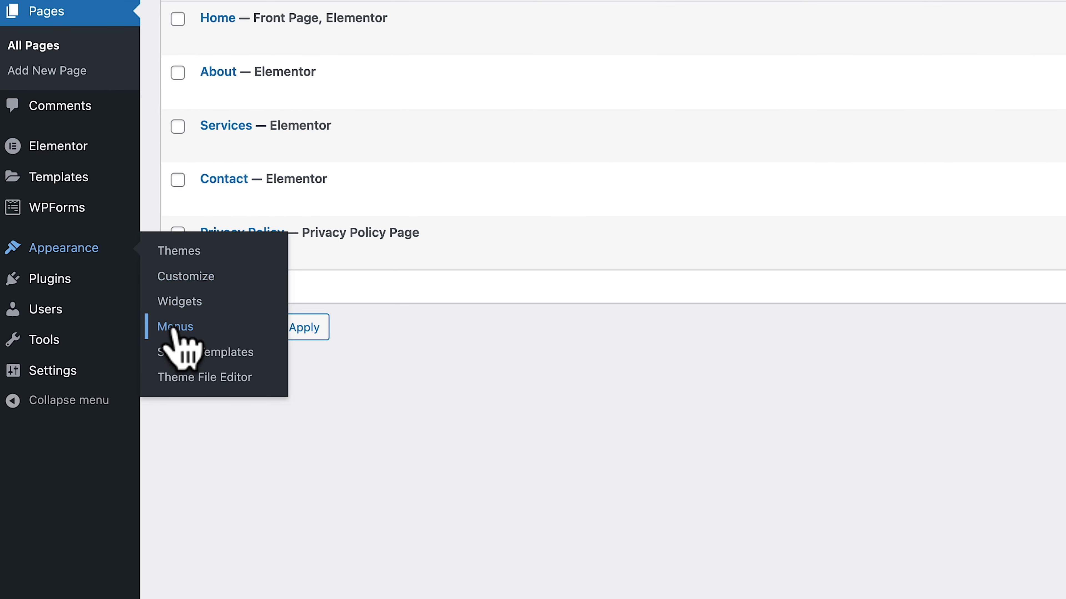
- Remove Privacy Policy from the Main Menu in Appearance > Menus
{"action": "left_click", "coordinate": [174, 326]}
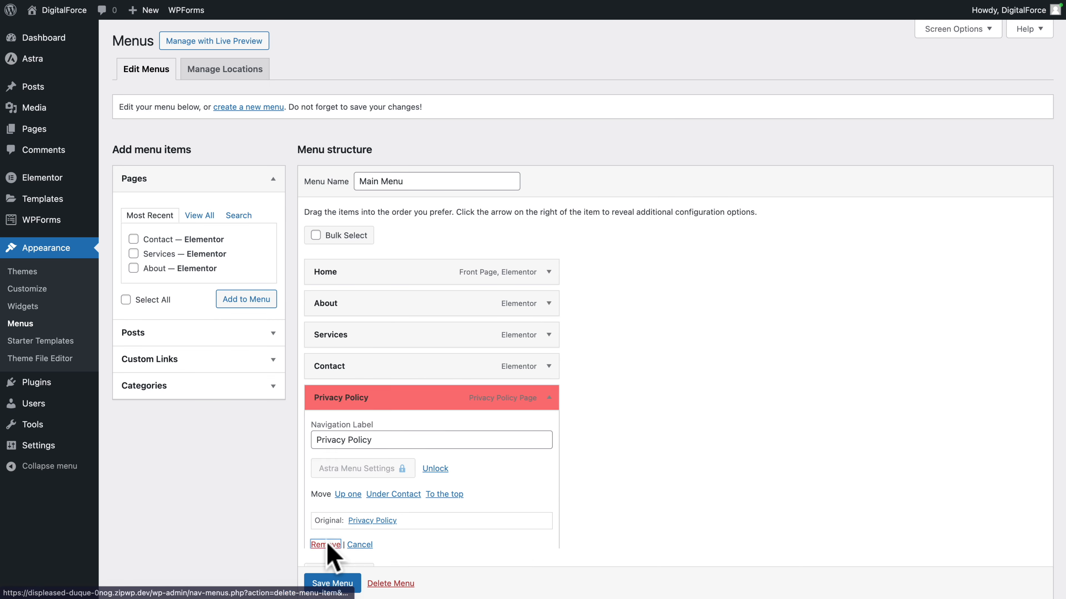
{"action": "left_click", "coordinate": [325, 545]}
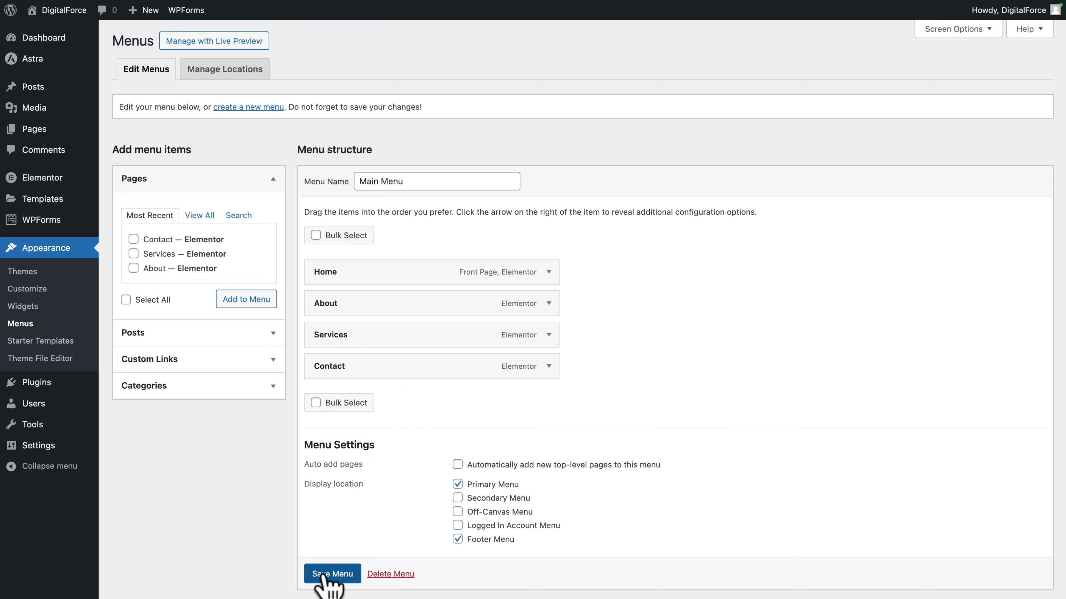
{"action": "mouse_move", "coordinate": [32, 59]}
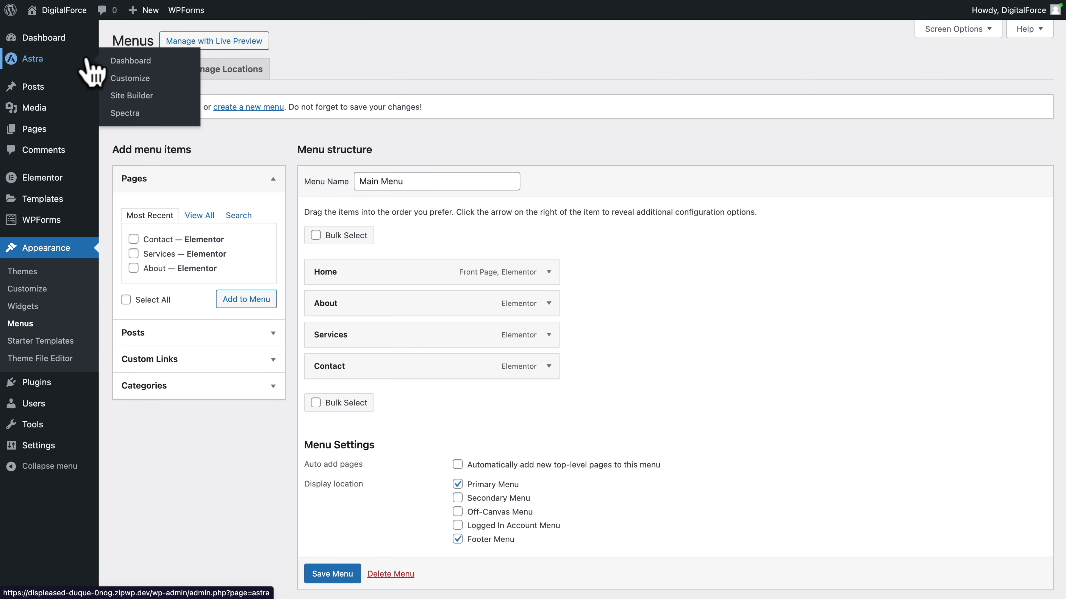
- Give the Primary Footer row a dark brown background in the Footer Builder
{"action": "left_click", "coordinate": [130, 79]}
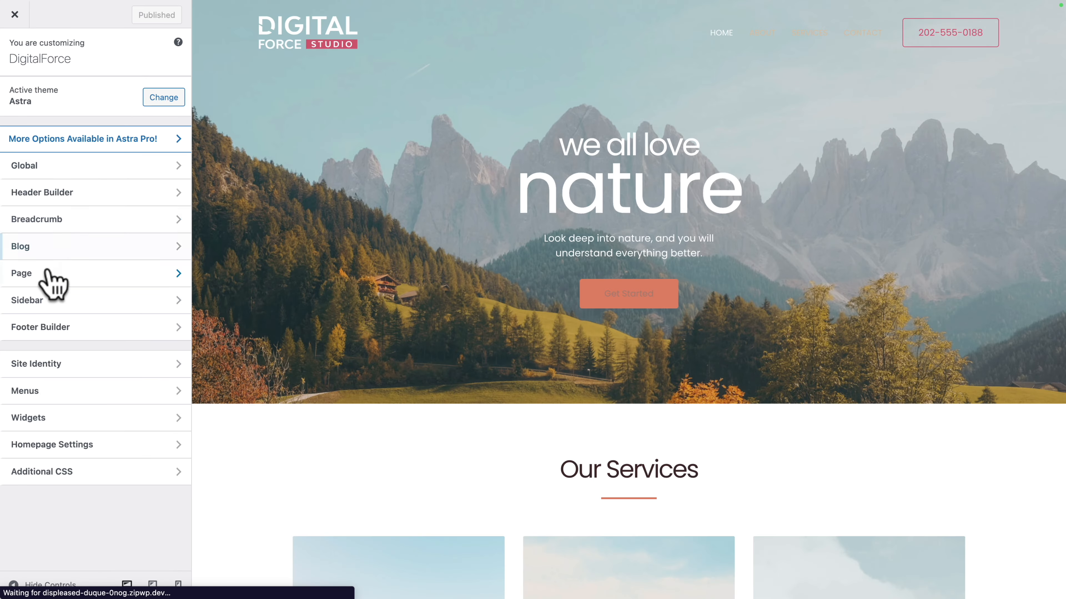
{"action": "left_click", "coordinate": [40, 327]}
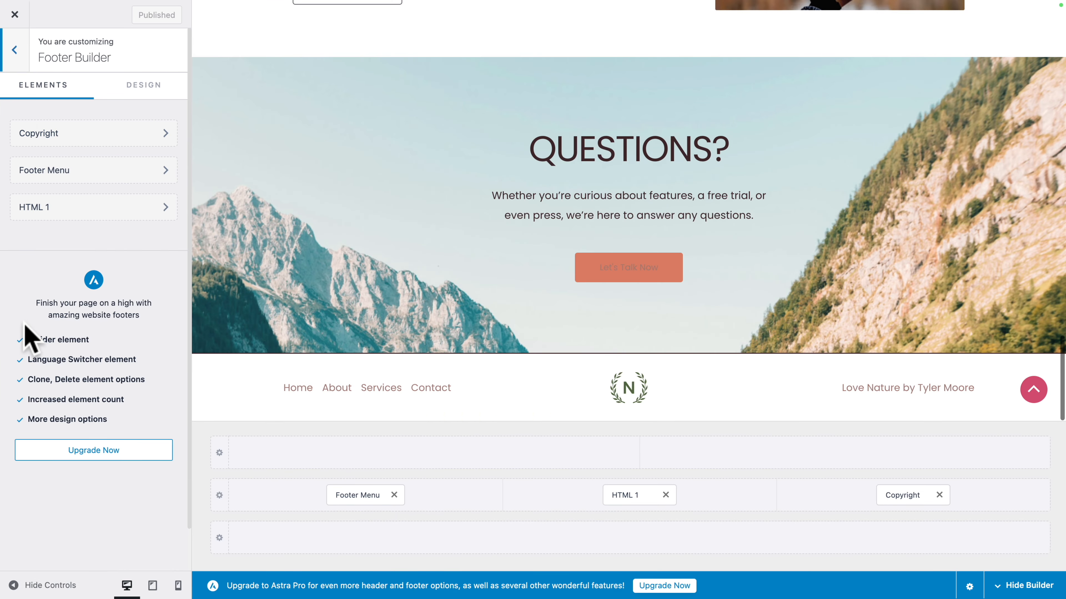
{"action": "mouse_move", "coordinate": [43, 487]}
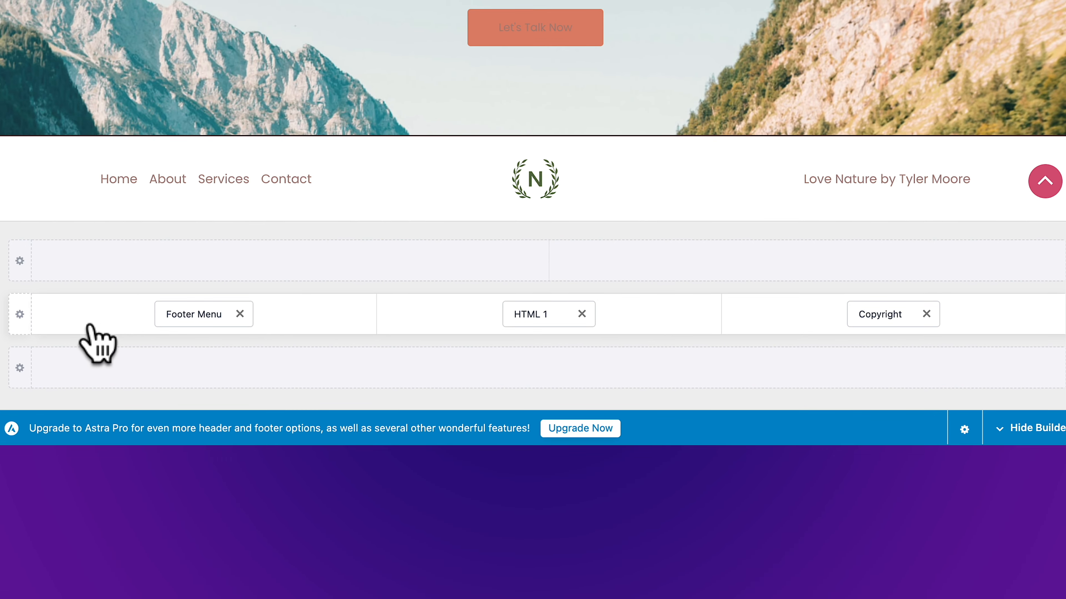
{"action": "left_click", "coordinate": [20, 313]}
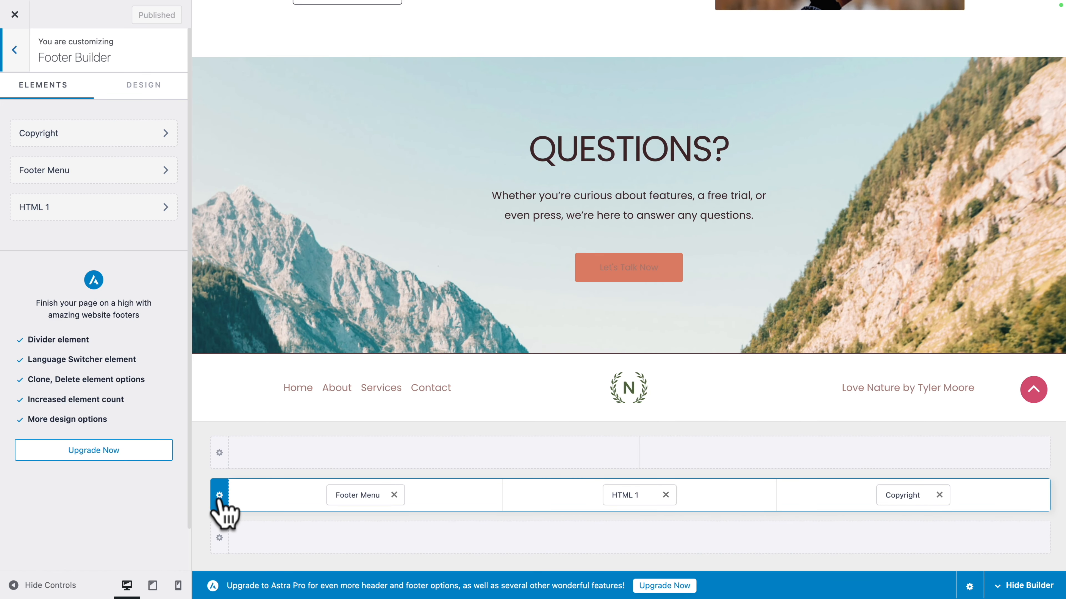
{"action": "left_click", "coordinate": [218, 495]}
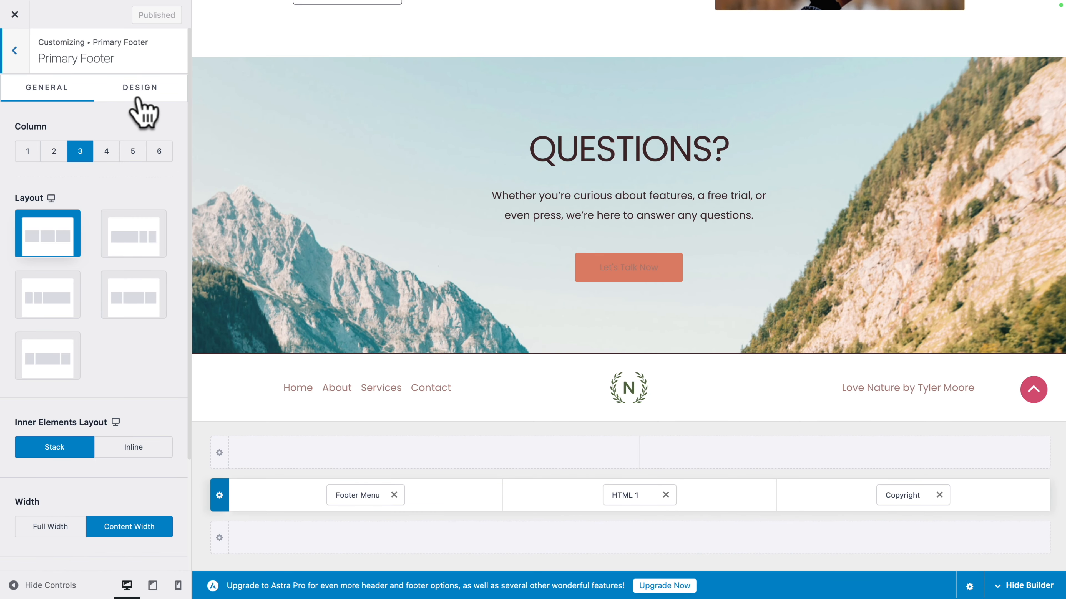
{"action": "left_click", "coordinate": [140, 88]}
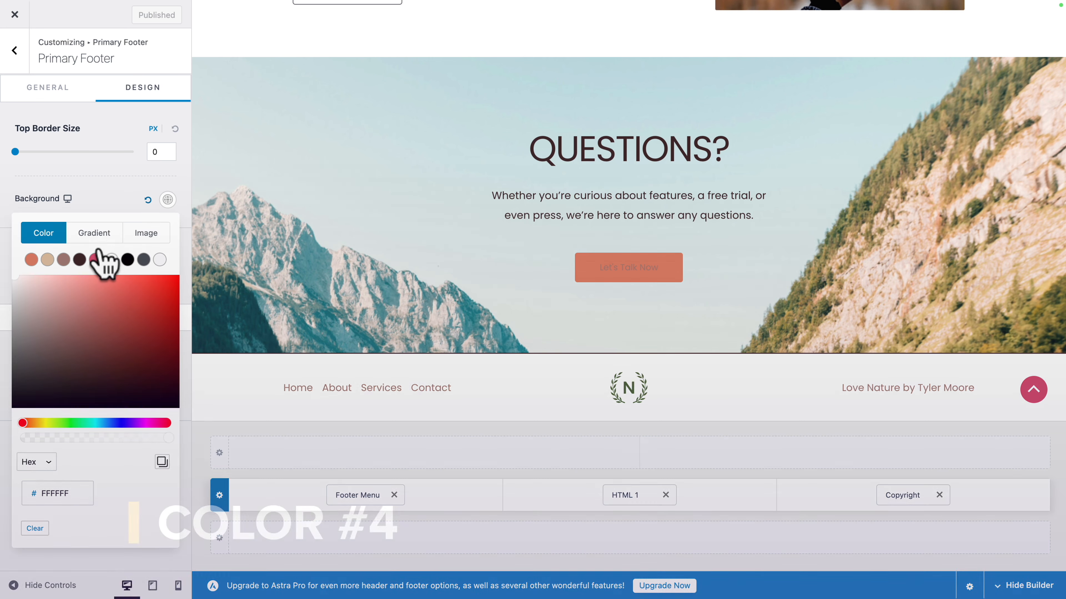
{"action": "left_click", "coordinate": [96, 260]}
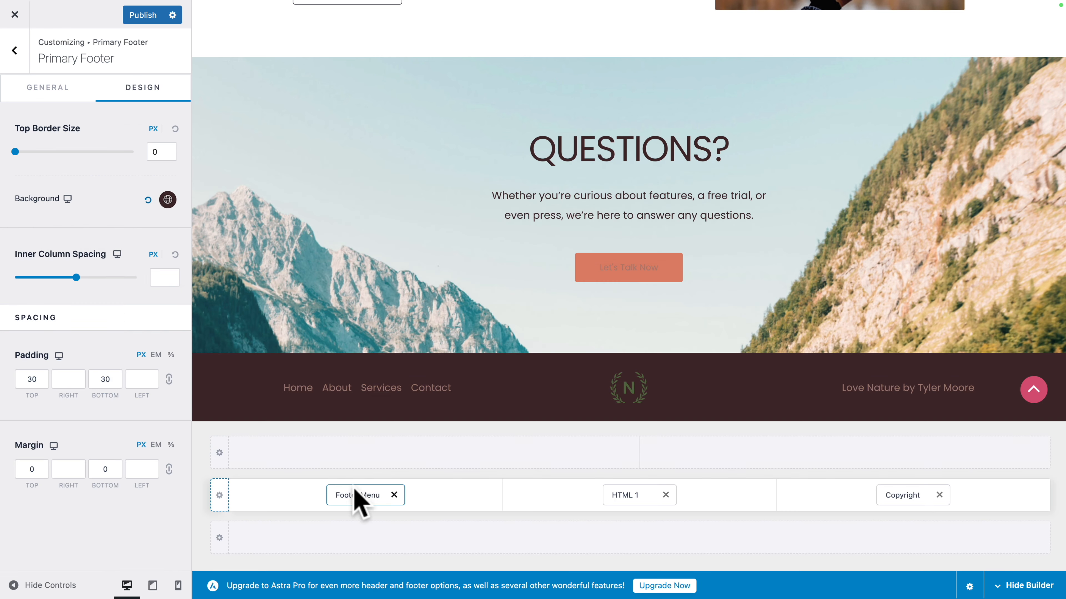
- Set the footer menu link colours to light beige with pink active, and publish
{"action": "left_click", "coordinate": [354, 495]}
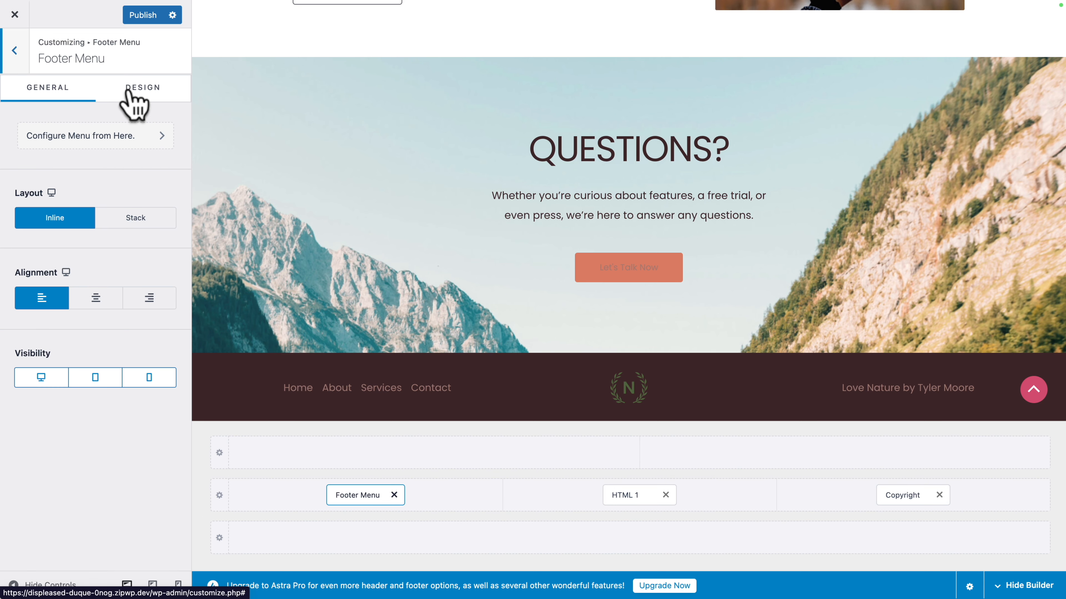
{"action": "left_click", "coordinate": [143, 88]}
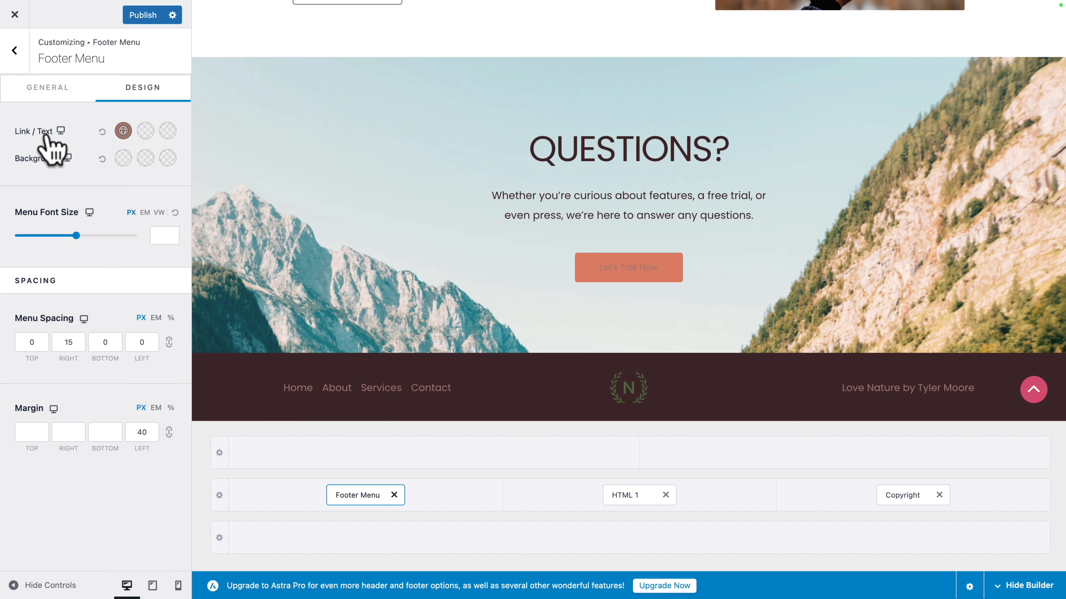
{"action": "left_click", "coordinate": [123, 130]}
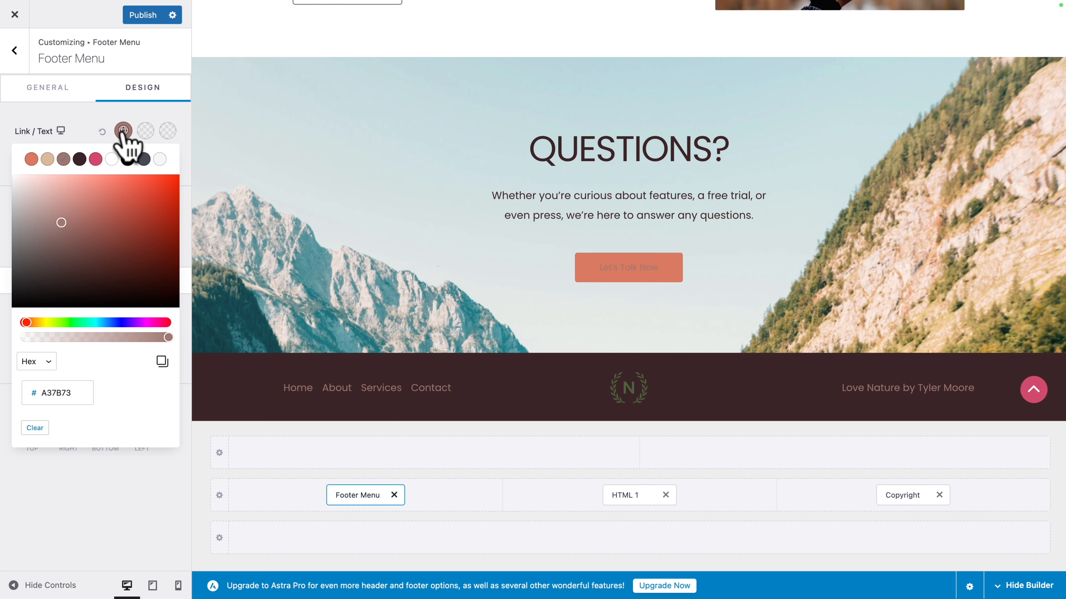
{"action": "left_click", "coordinate": [48, 160]}
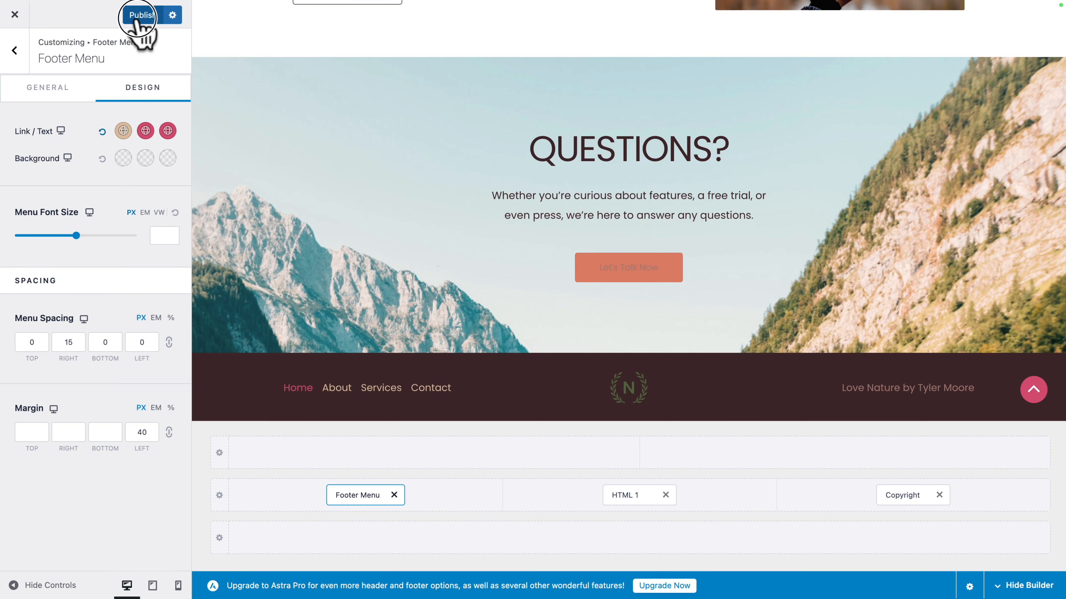
{"action": "left_click", "coordinate": [141, 15]}
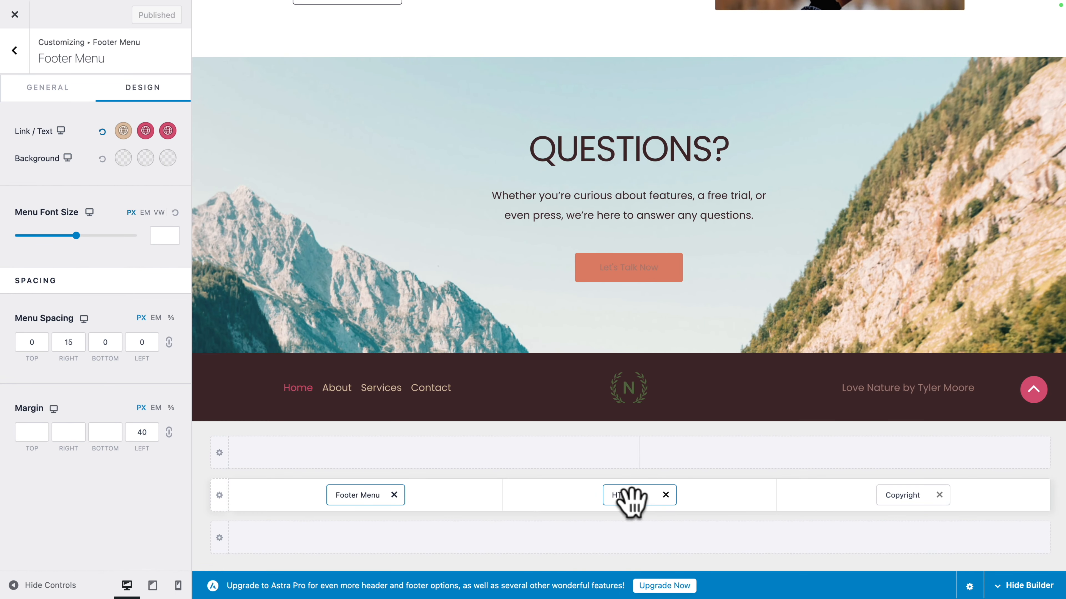
- Insert the light Digital Force Studio logo into the footer's HTML 1 block
{"action": "left_click", "coordinate": [630, 495]}
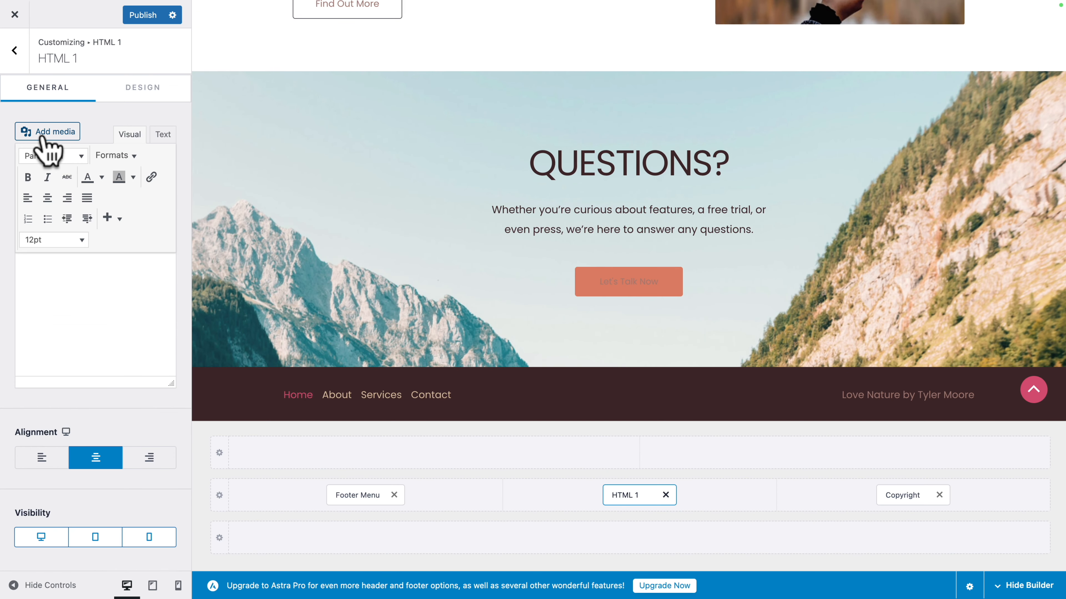
{"action": "left_click", "coordinate": [48, 131]}
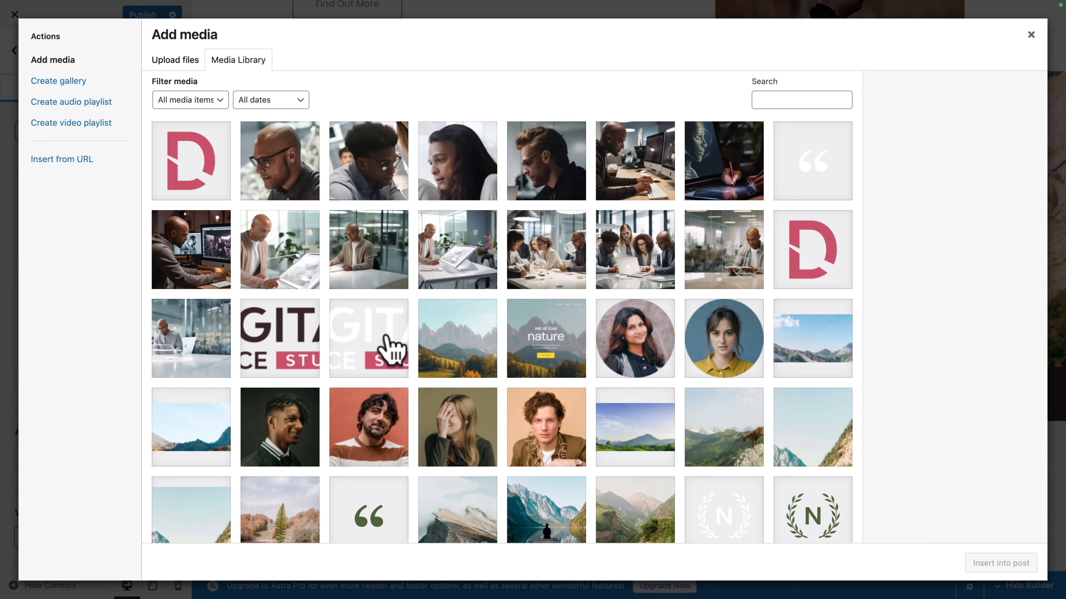
{"action": "left_click", "coordinate": [369, 341]}
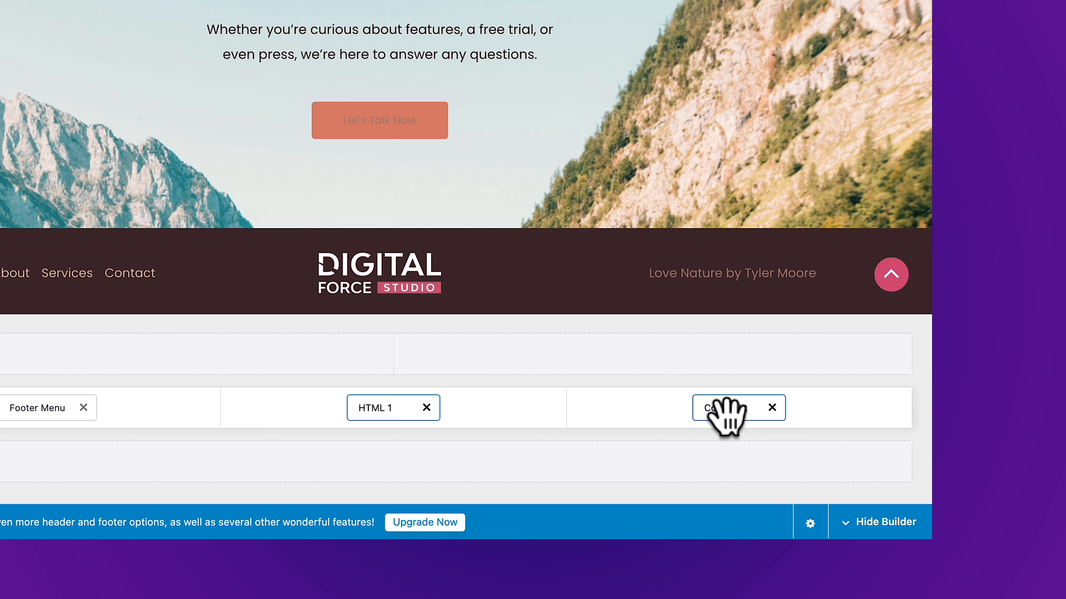
- Replace the footer Copyright element with an HTML 2 block and begin editing it
{"action": "left_click", "coordinate": [772, 408]}
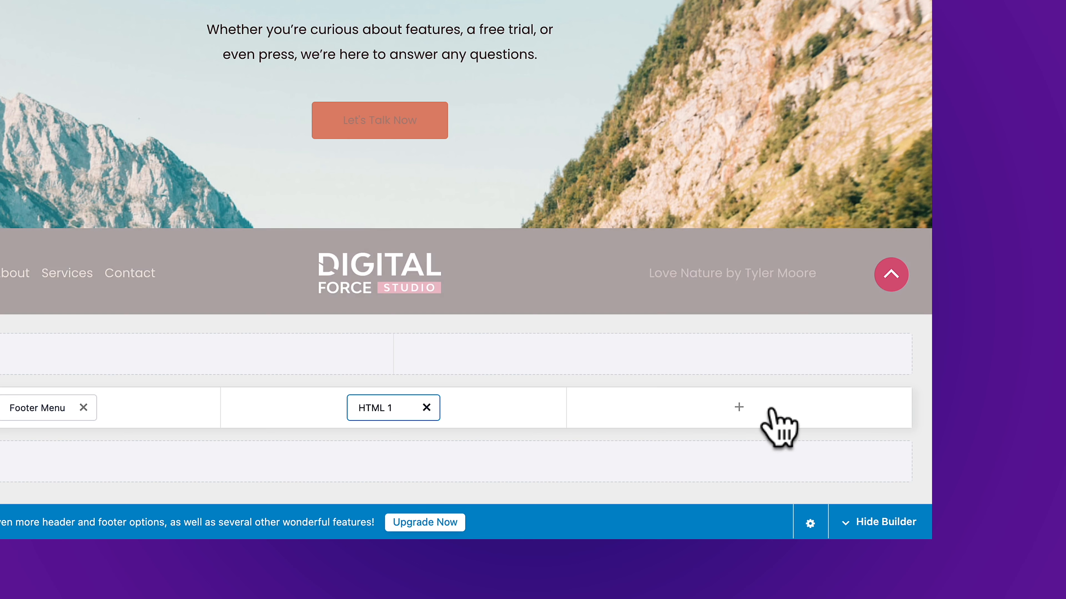
{"action": "left_click", "coordinate": [738, 407]}
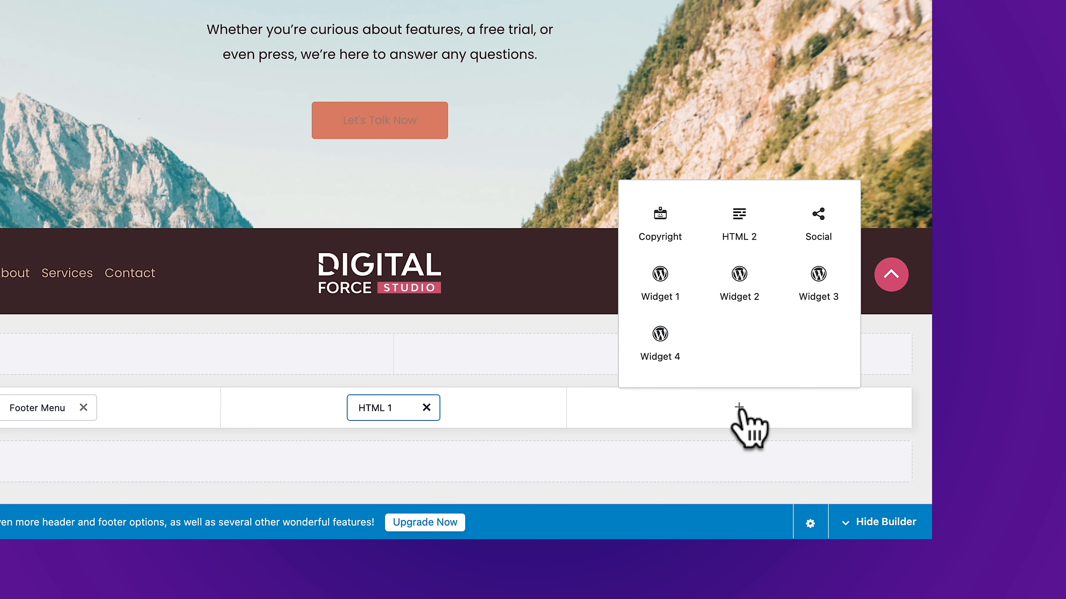
{"action": "mouse_move", "coordinate": [734, 223]}
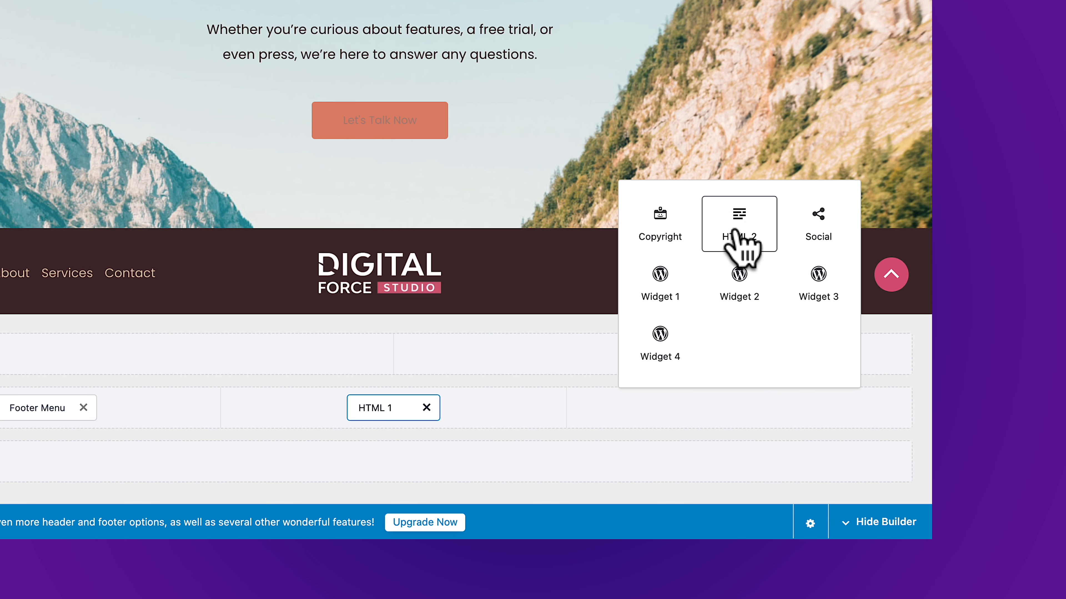
{"action": "mouse_move", "coordinate": [804, 246]}
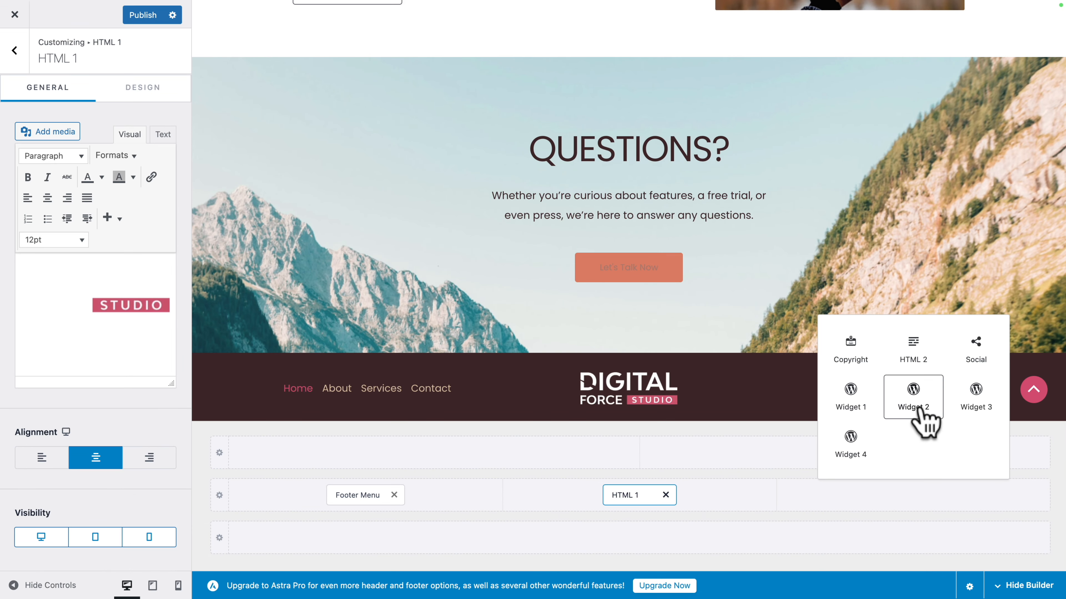
{"action": "left_click", "coordinate": [913, 389]}
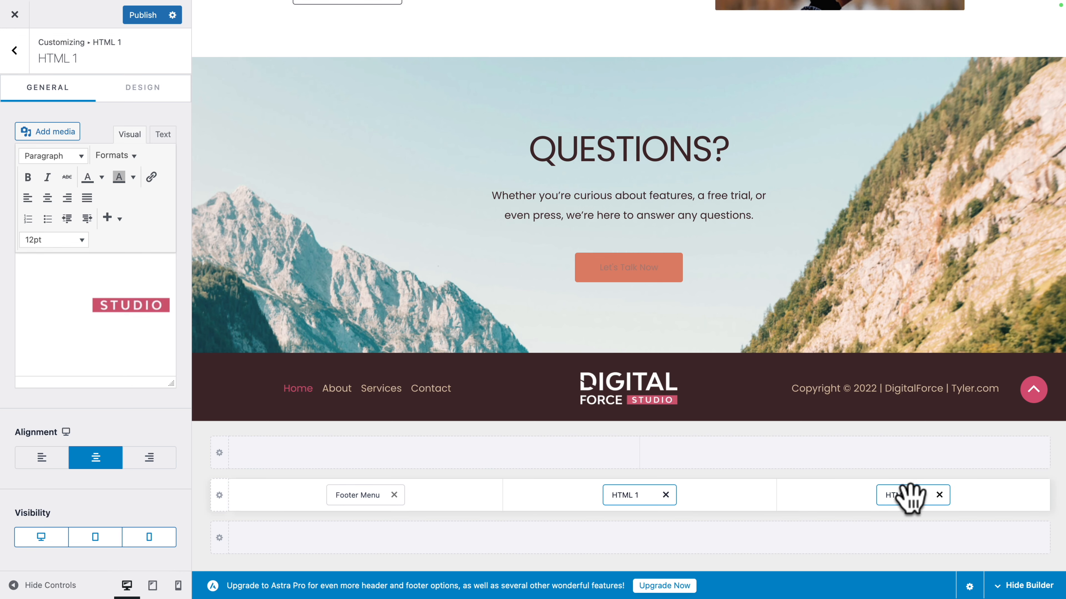
{"action": "left_click", "coordinate": [897, 495]}
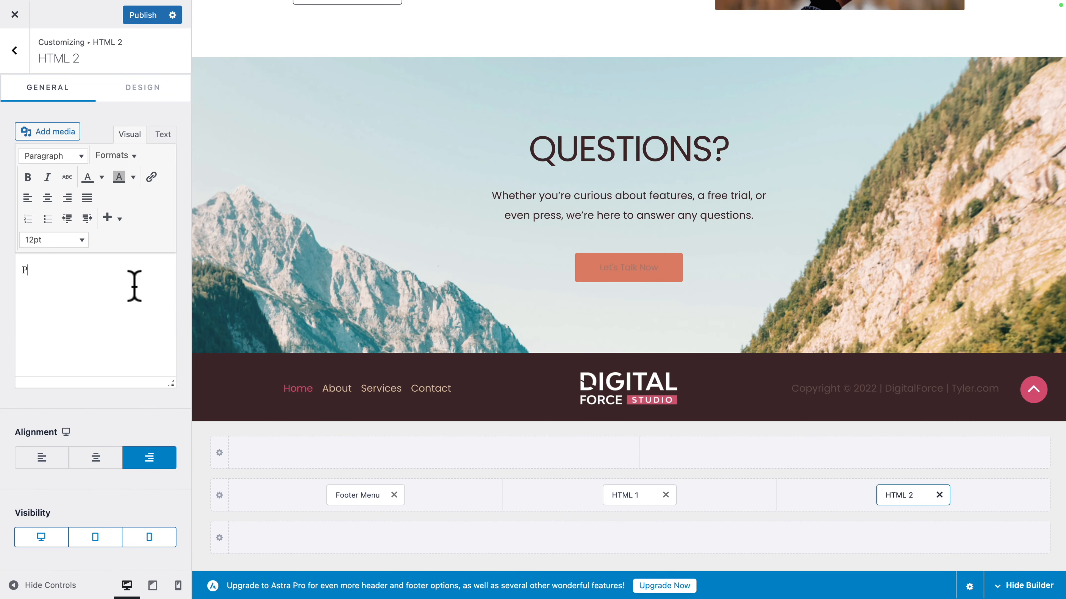
- Add a 'Privacy Policy' link to the privacy-policy page in HTML 2 and publish
{"action": "type", "text": "Privacy Policy"}
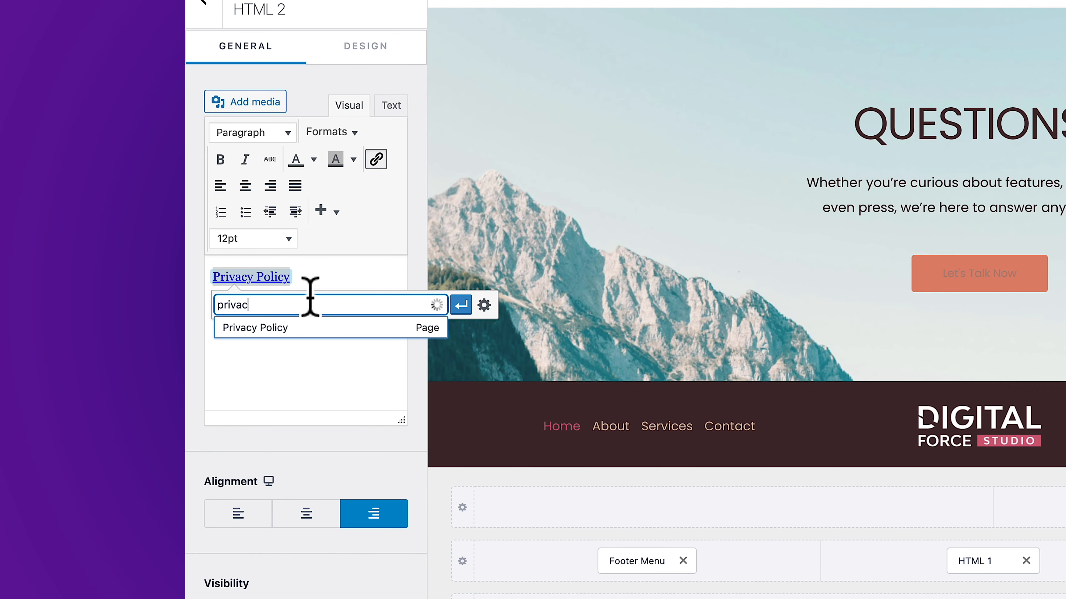
{"action": "left_click", "coordinate": [254, 328]}
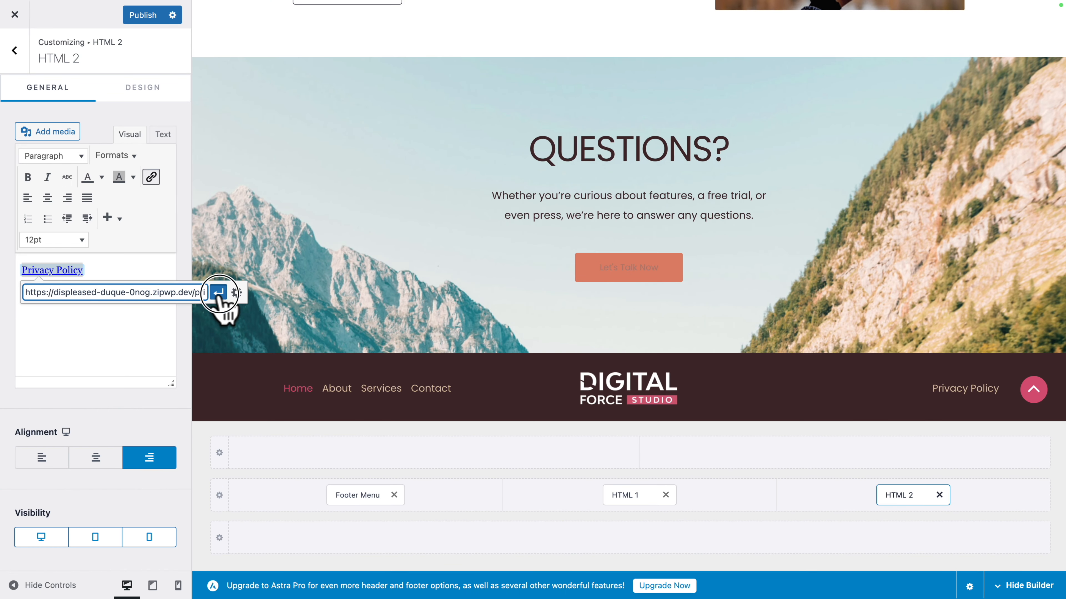
{"action": "left_click", "coordinate": [219, 292]}
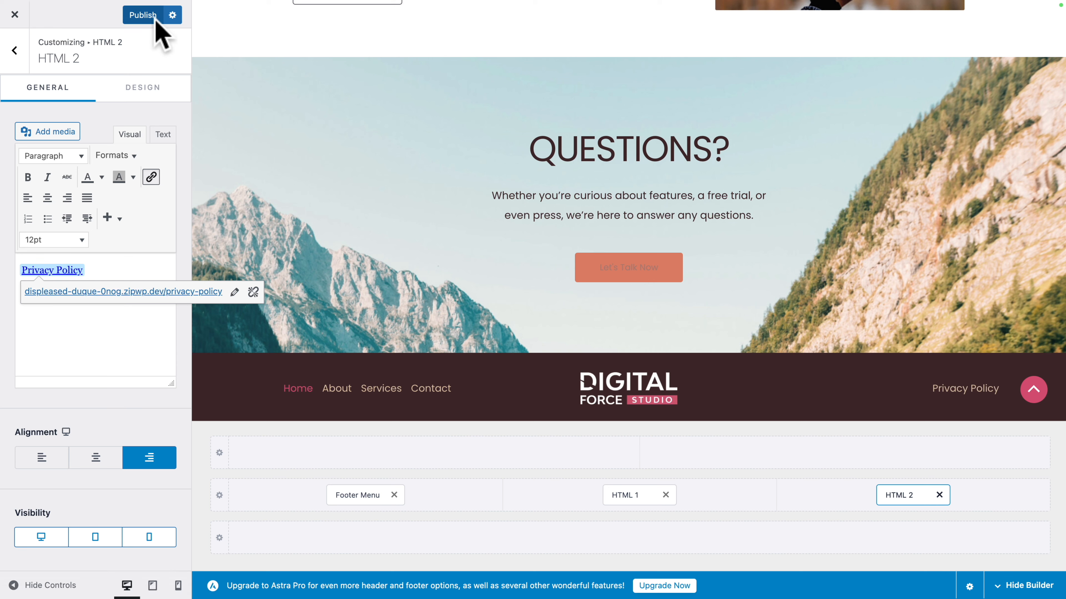
{"action": "left_click", "coordinate": [144, 14]}
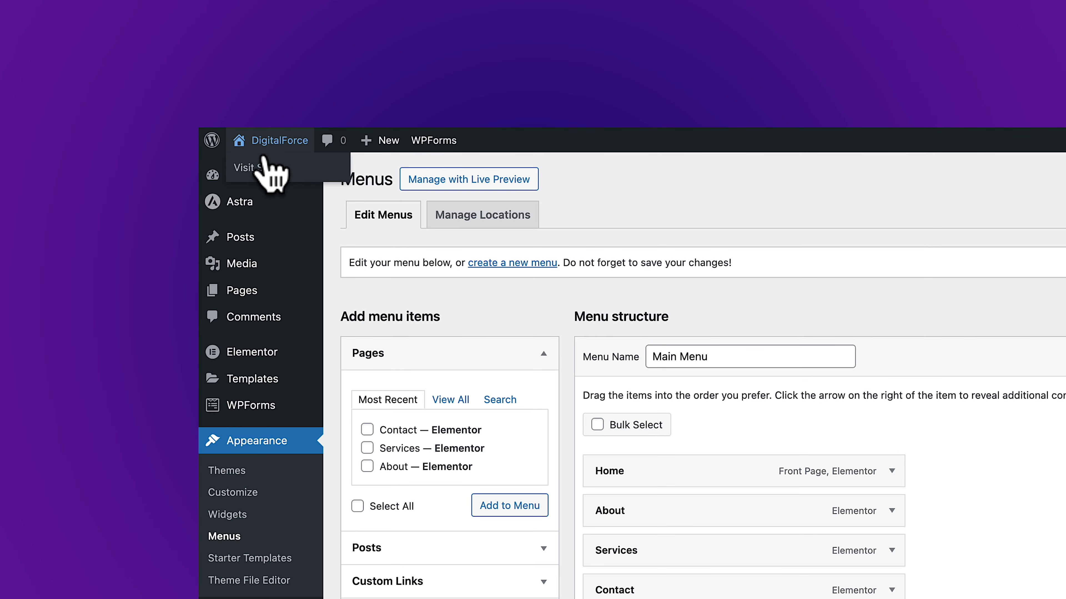
- Visit the live site and scroll to the finished dark footer
{"action": "left_click", "coordinate": [246, 167]}
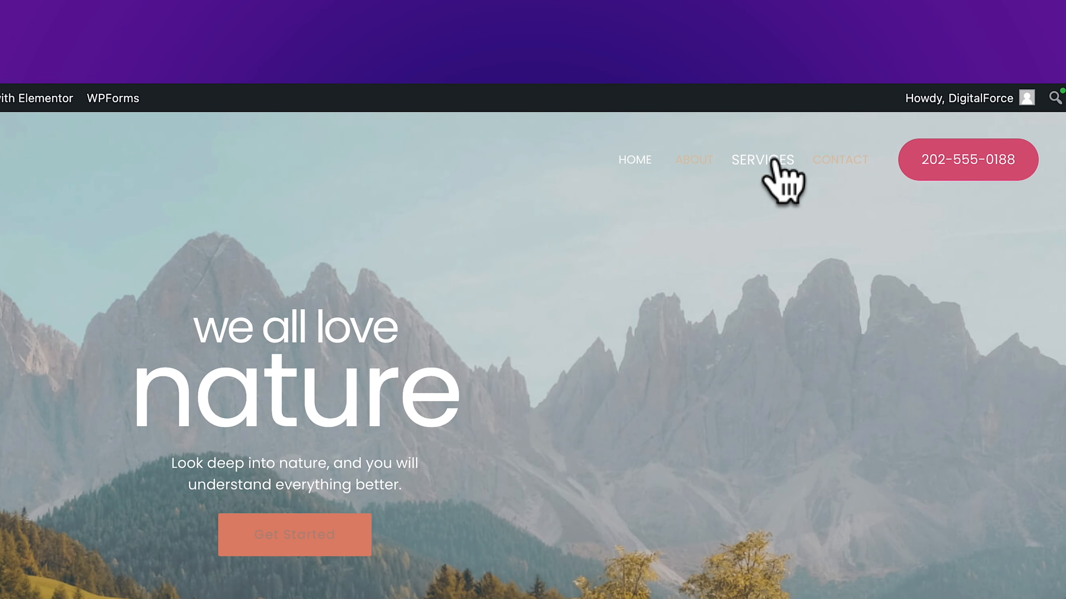
{"action": "mouse_move", "coordinate": [767, 187]}
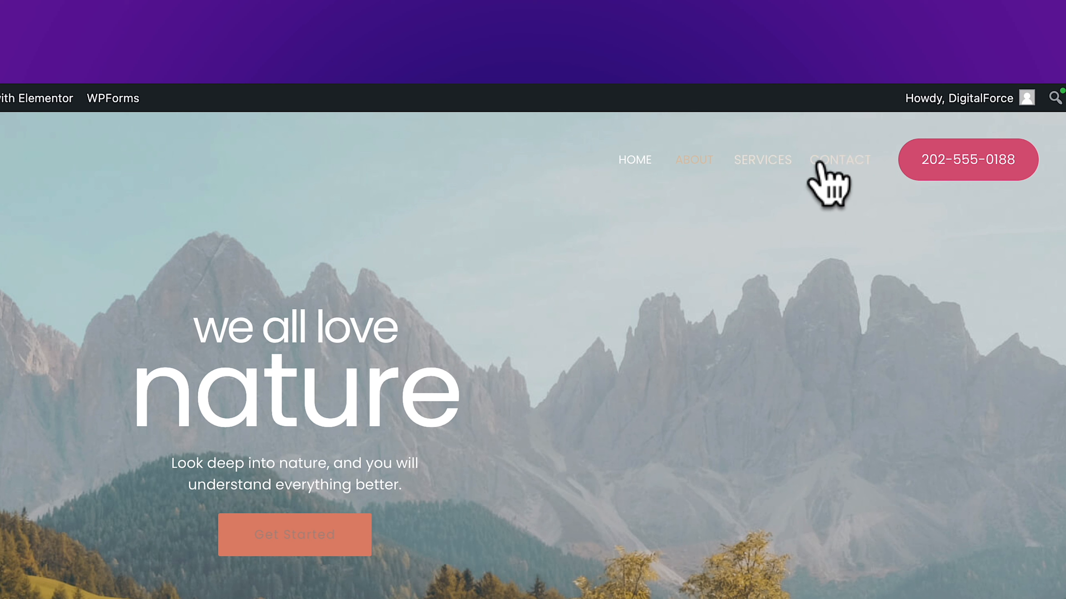
{"action": "mouse_move", "coordinate": [677, 171]}
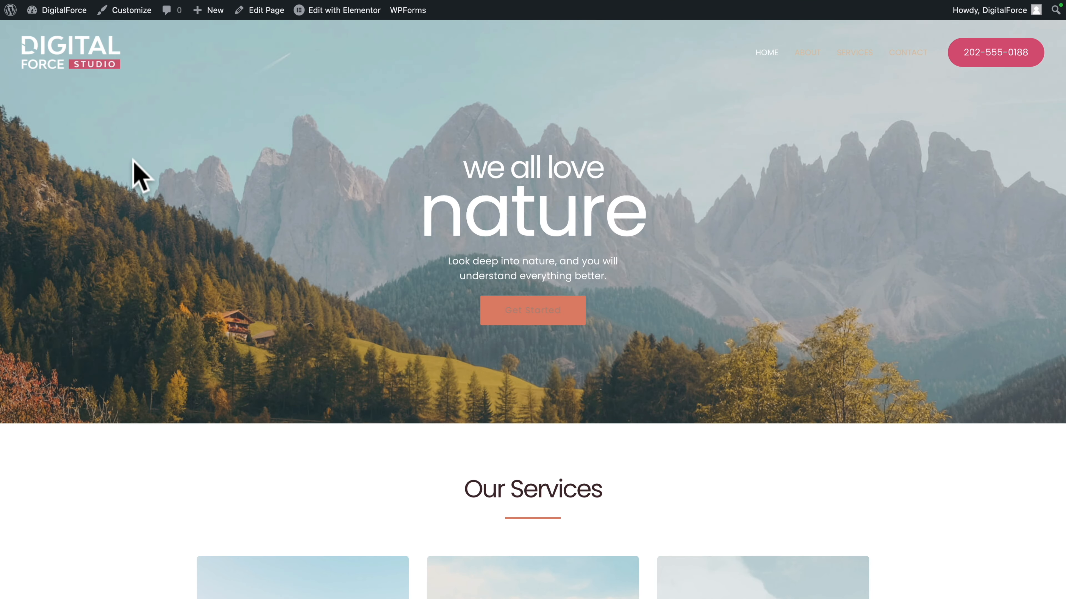
{"action": "mouse_move", "coordinate": [137, 161]}
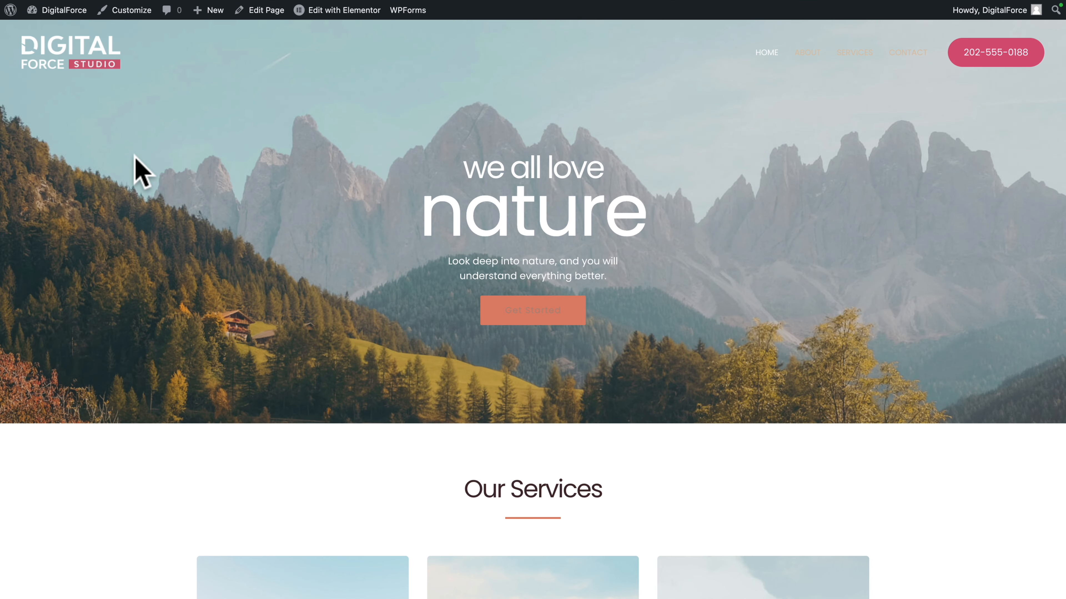
{"action": "scroll", "scroll_direction": "down", "scroll_amount": 3}
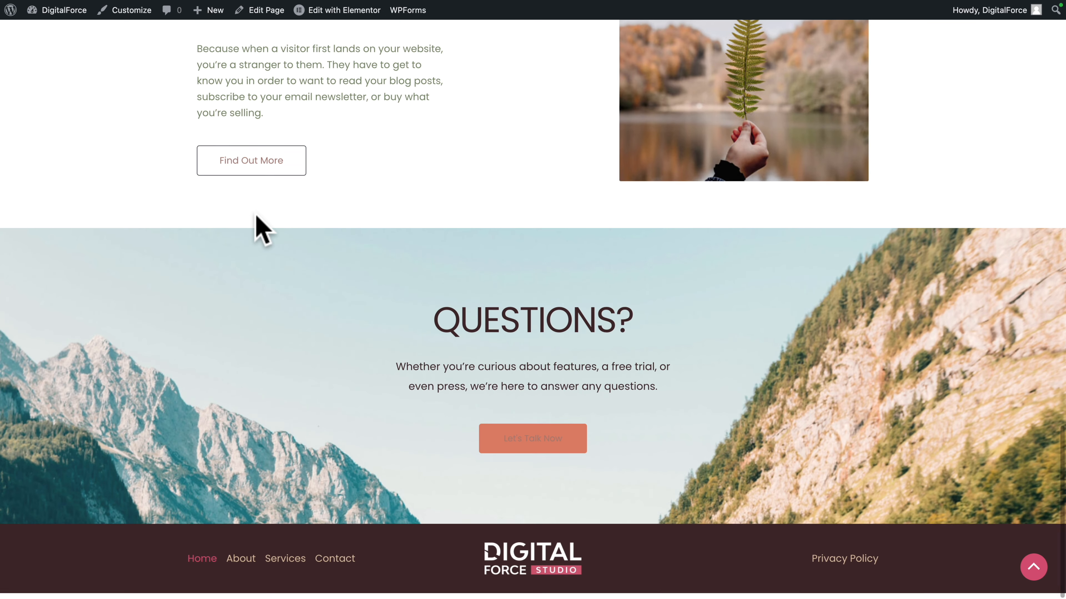
{"action": "scroll", "scroll_direction": "down", "scroll_amount": 3}
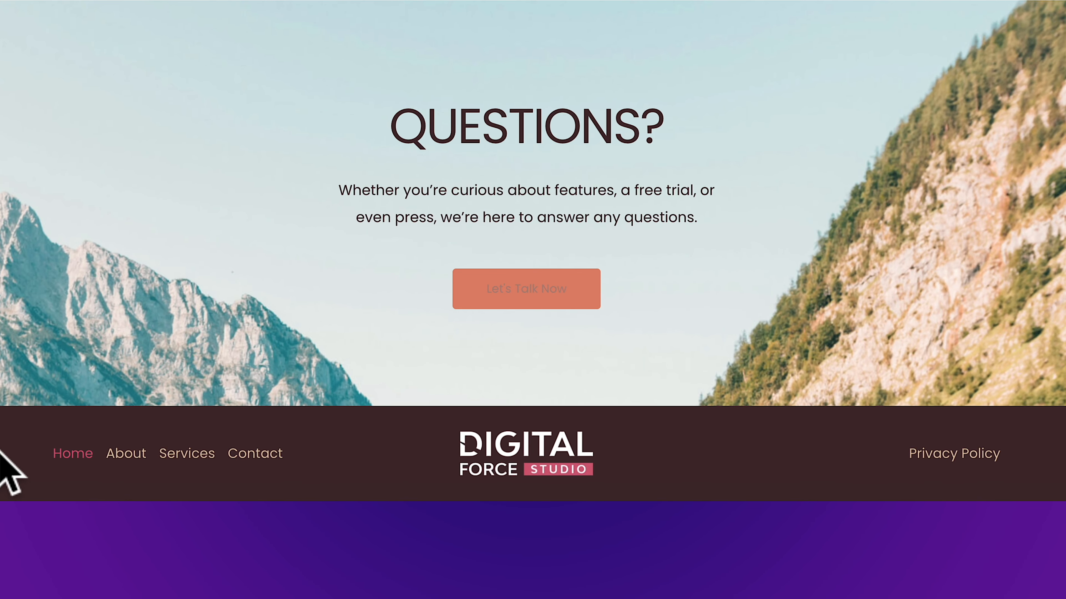